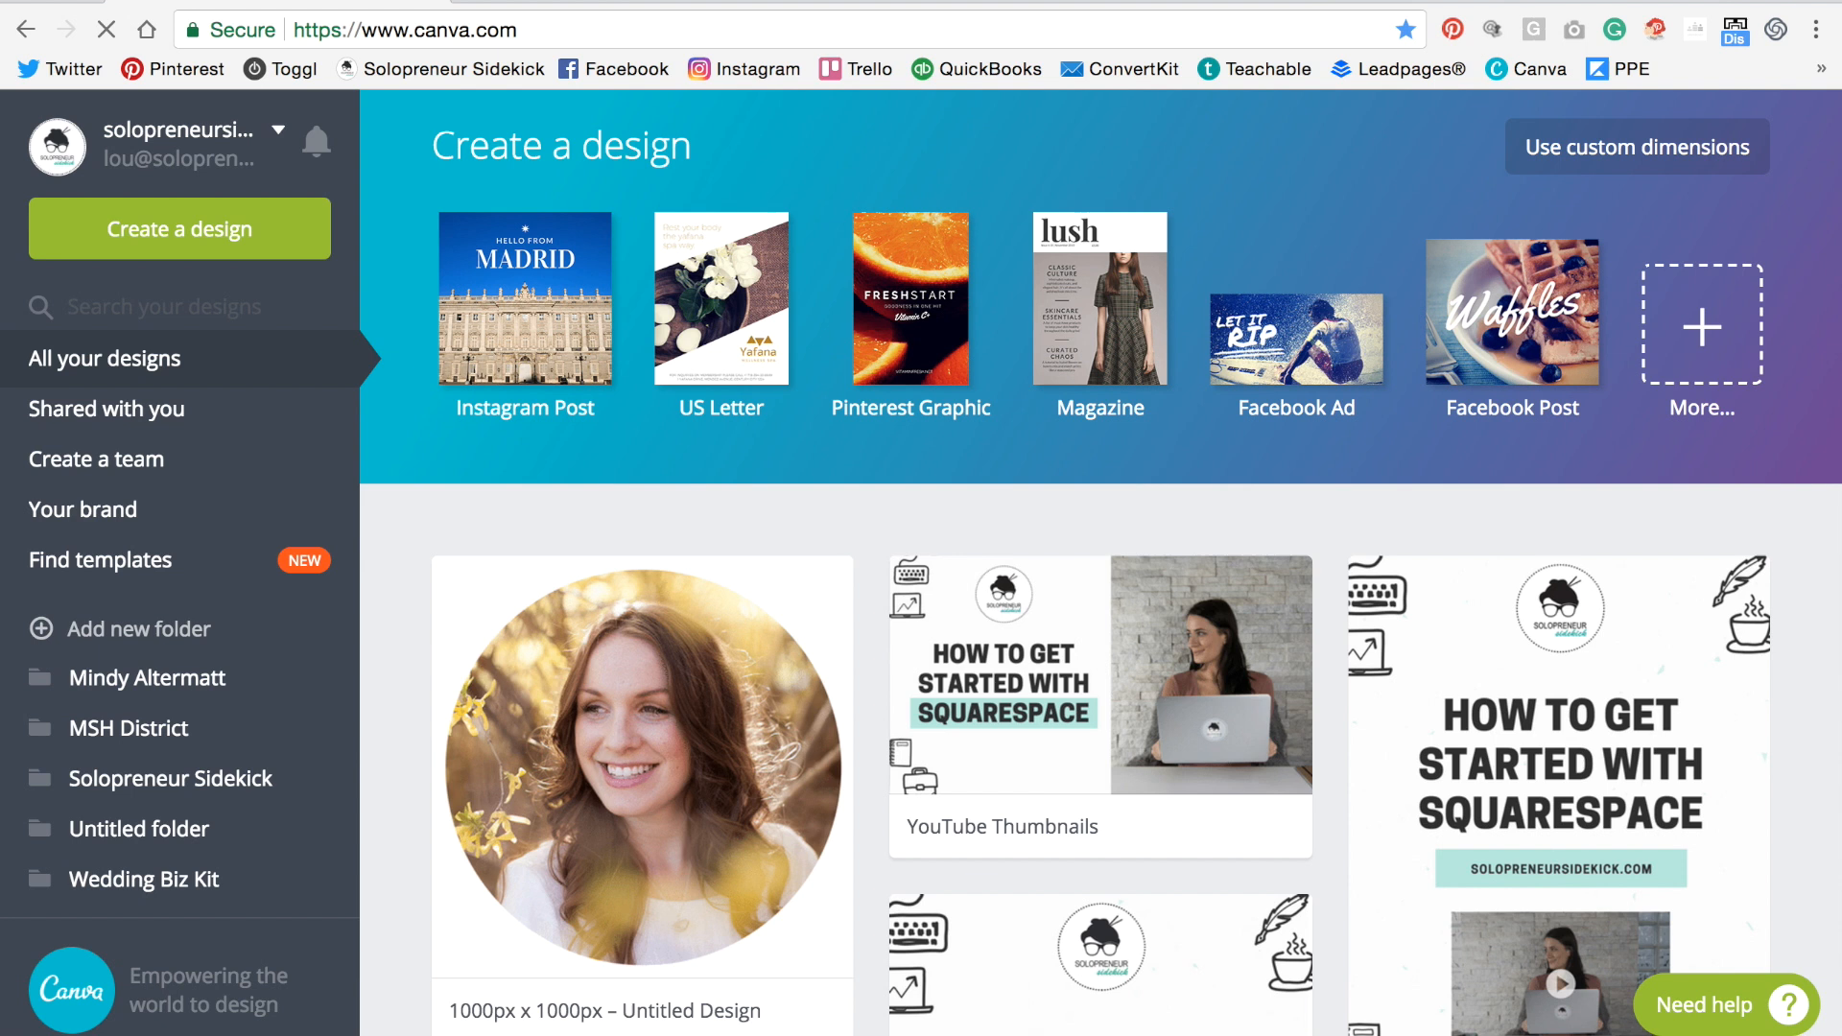
Create a new blank design with custom dimensions 1000 × 1000 px.
click(1634, 148)
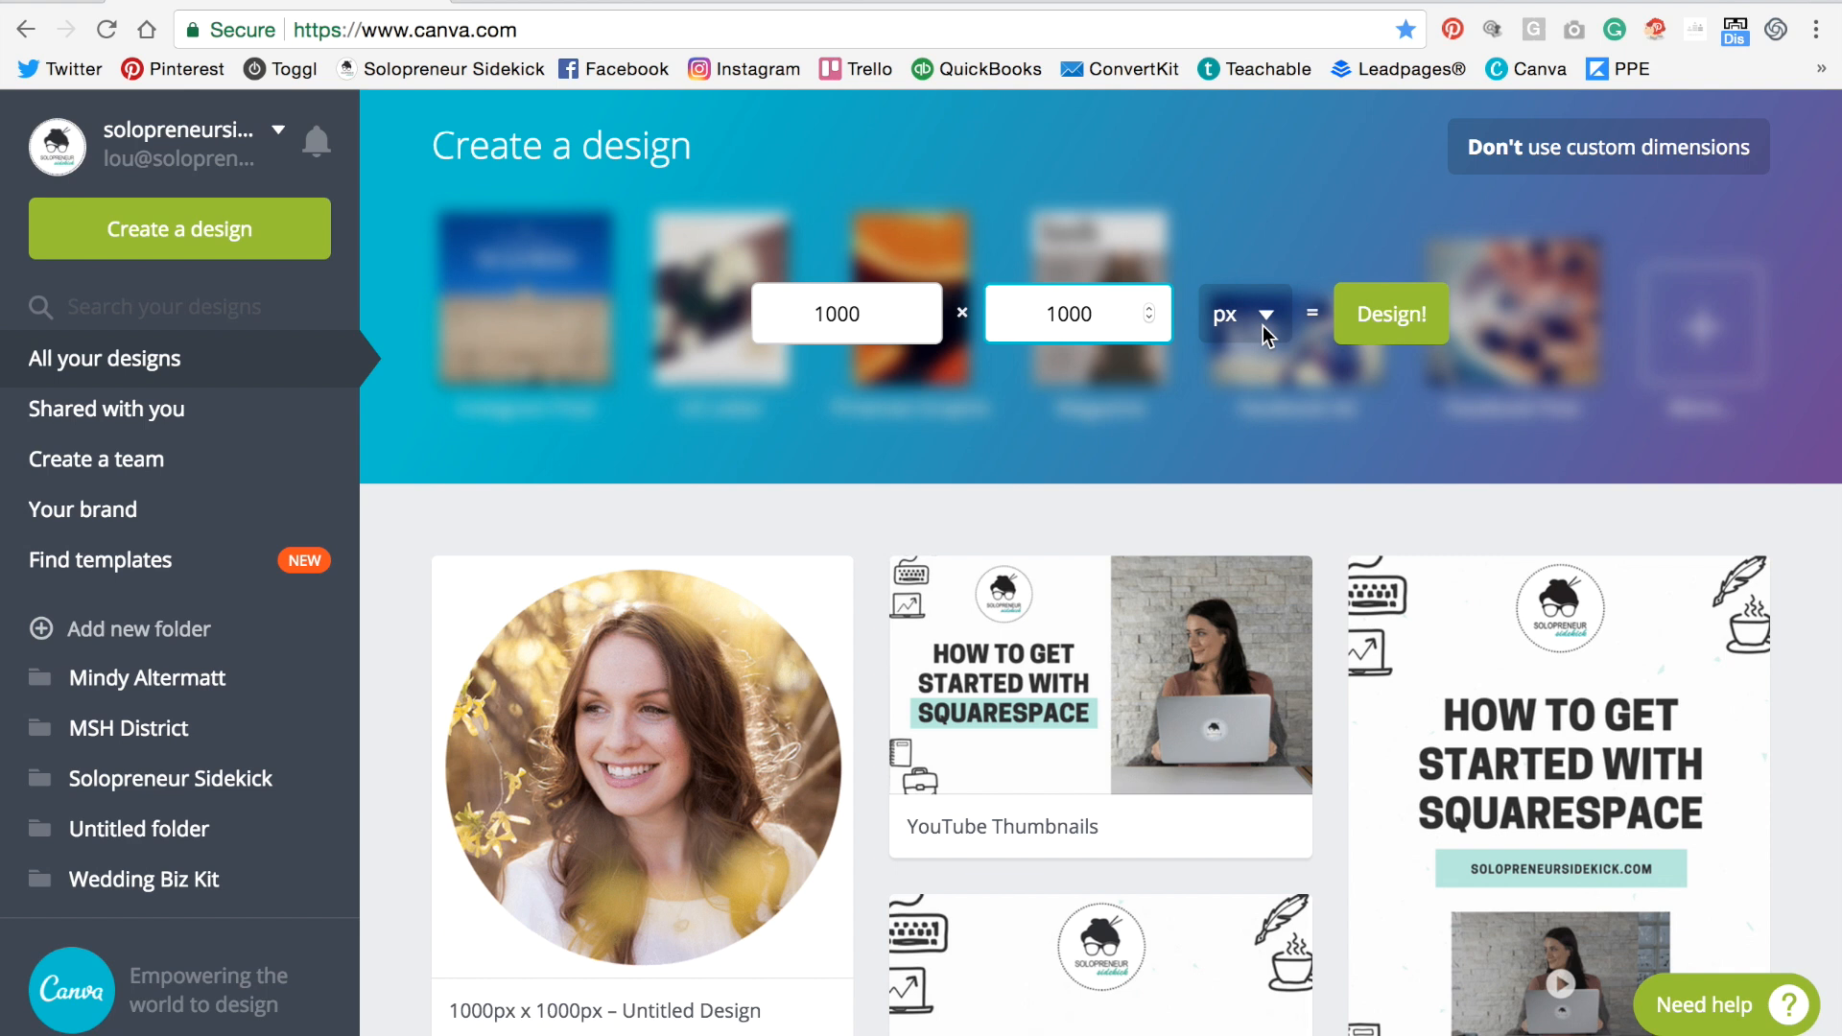
click(1391, 313)
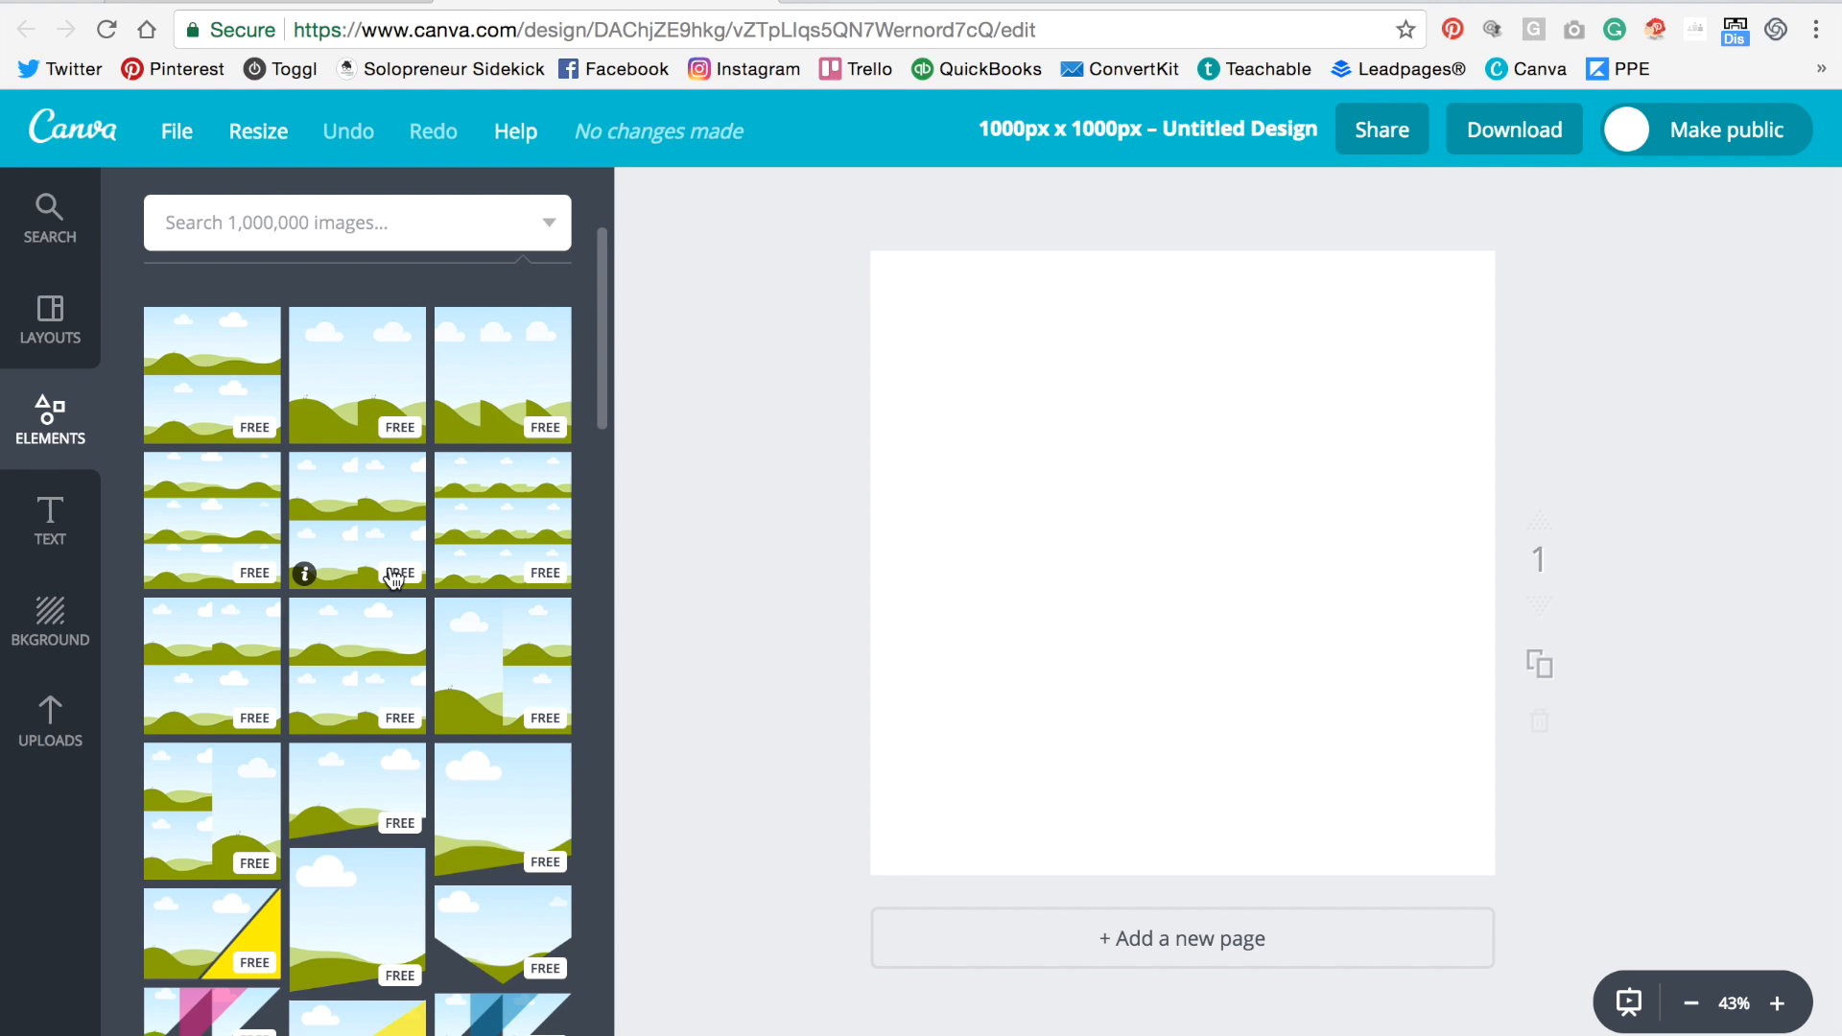
Scroll the Elements panel down through Frames to the circle frames.
scroll(down, 3)
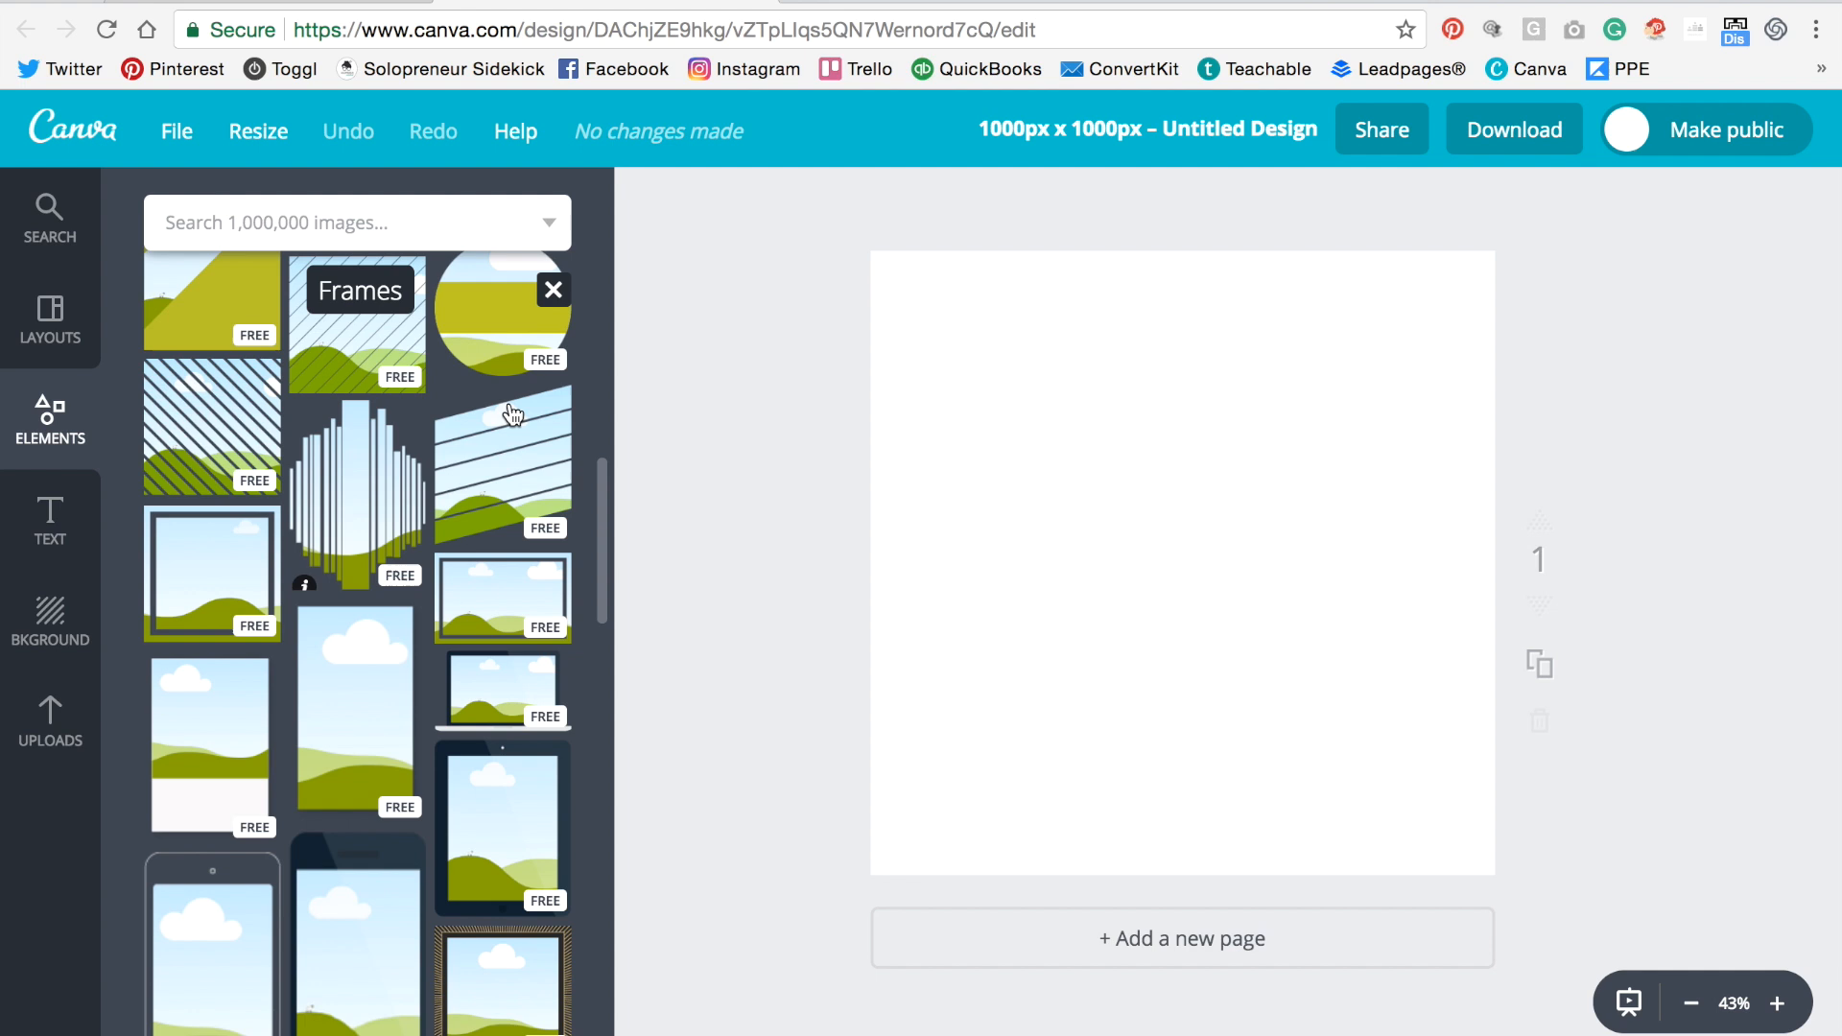
scroll(down, 3)
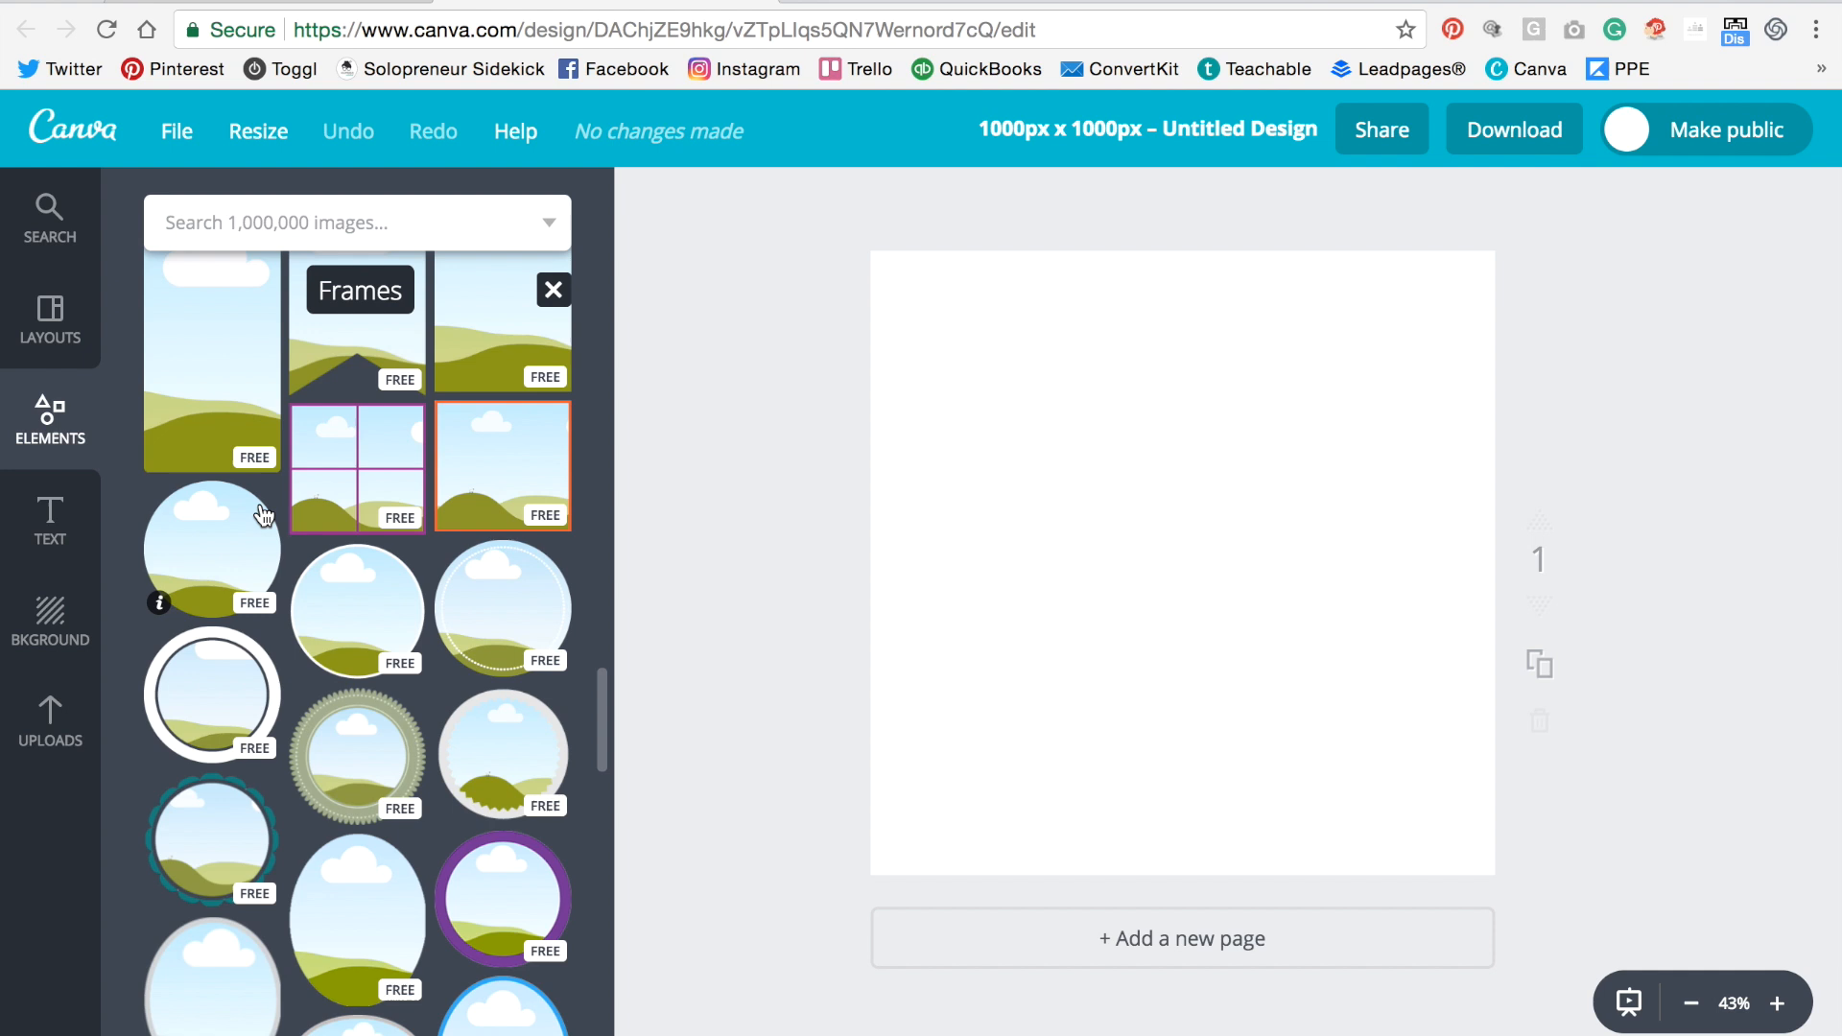
mouse_move(553, 579)
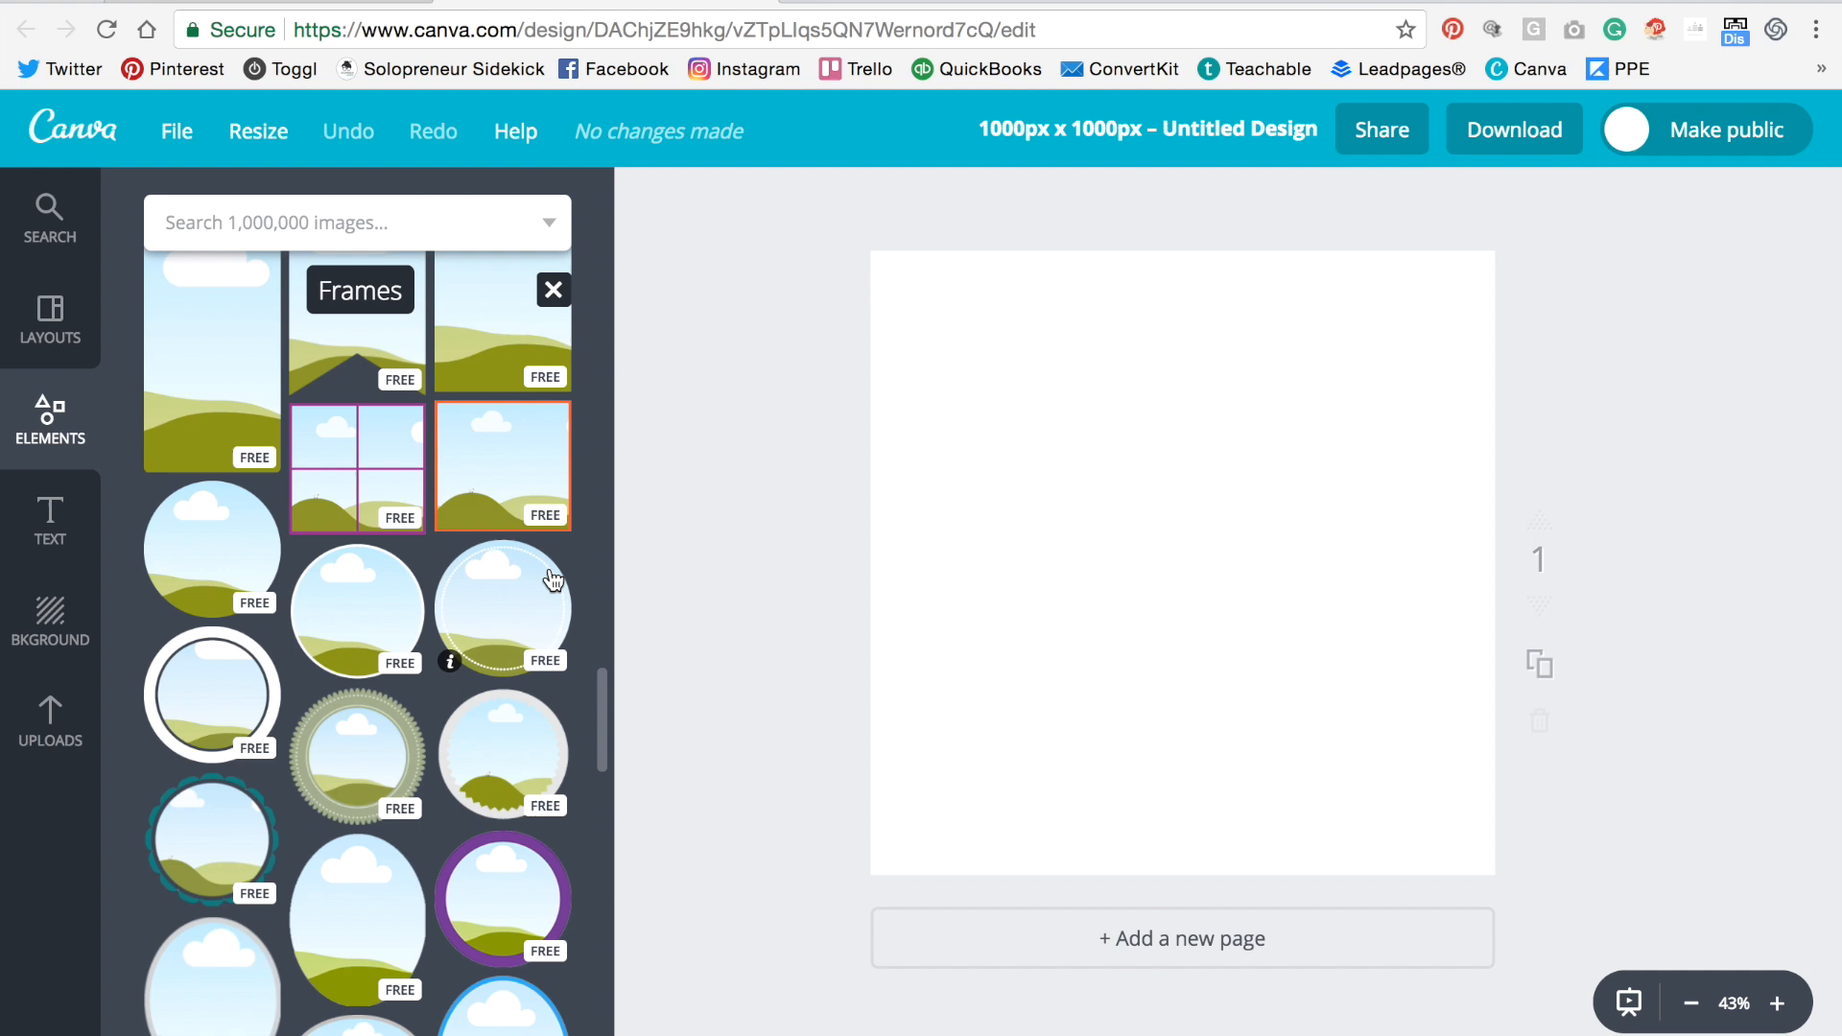
Add a plain circle frame and enlarge it to nearly fill the square page.
click(501, 603)
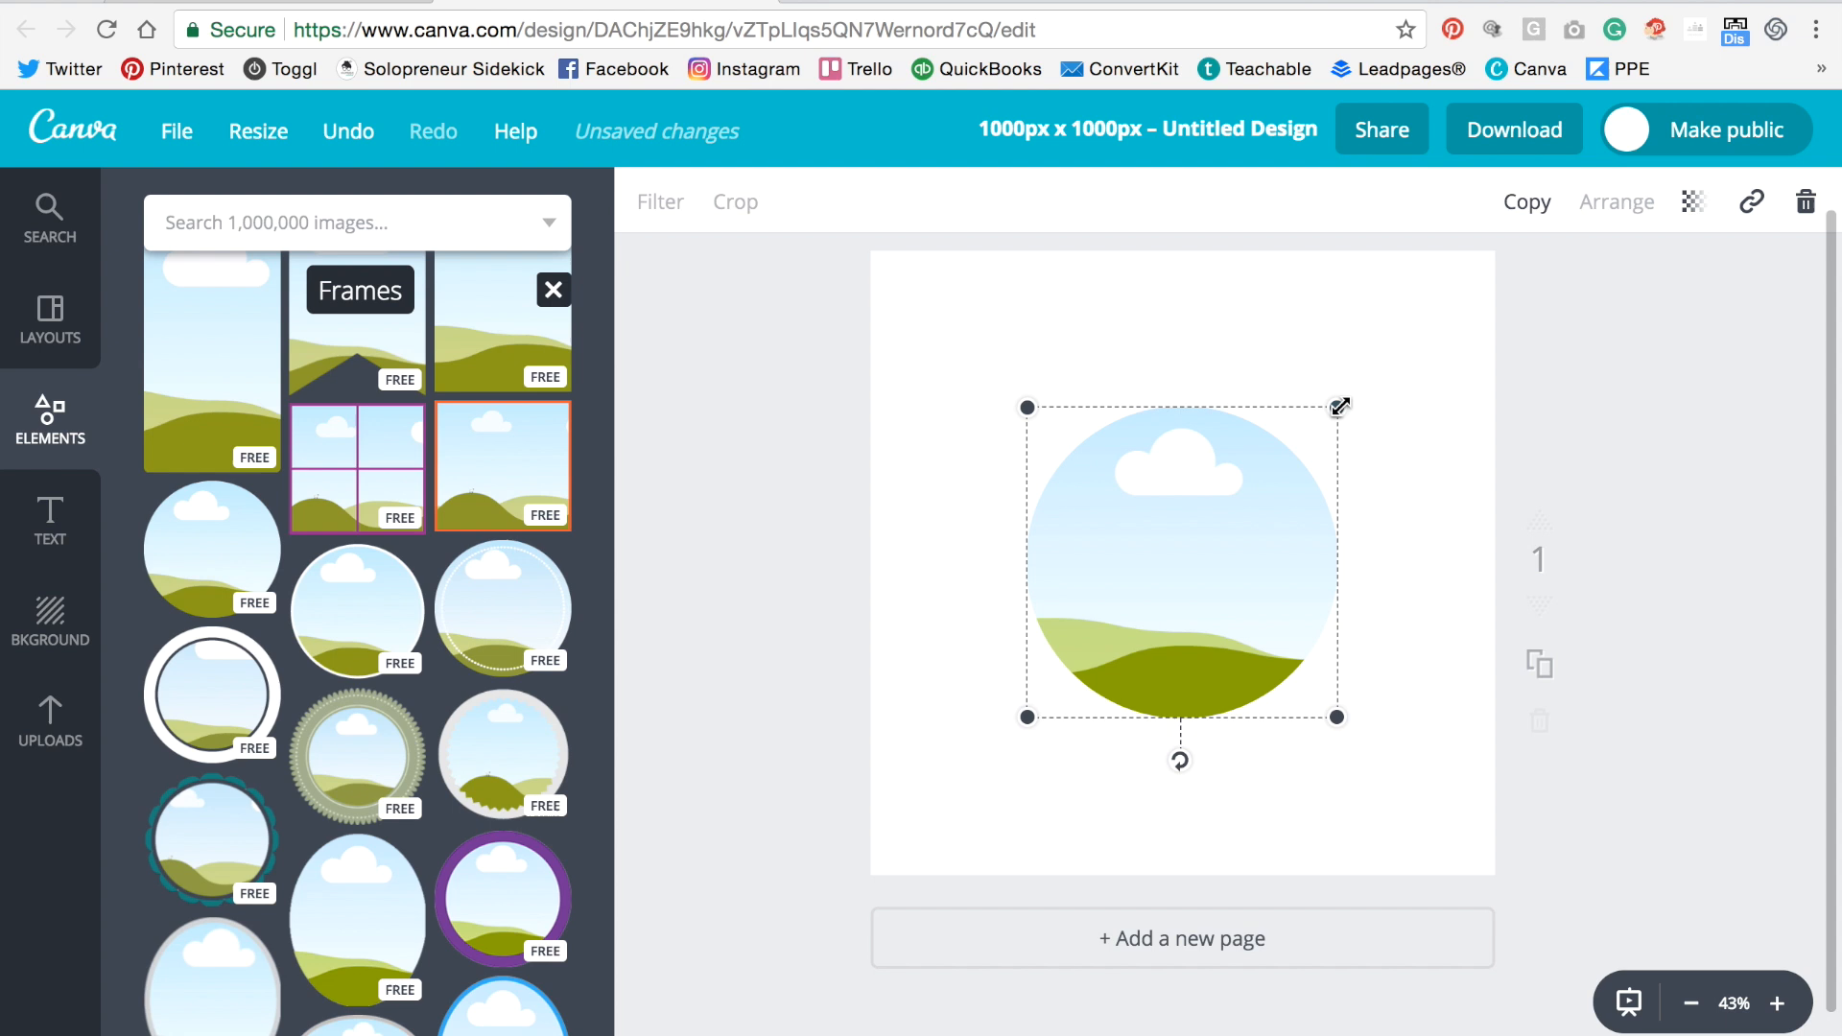
drag(1024, 715, 898, 852)
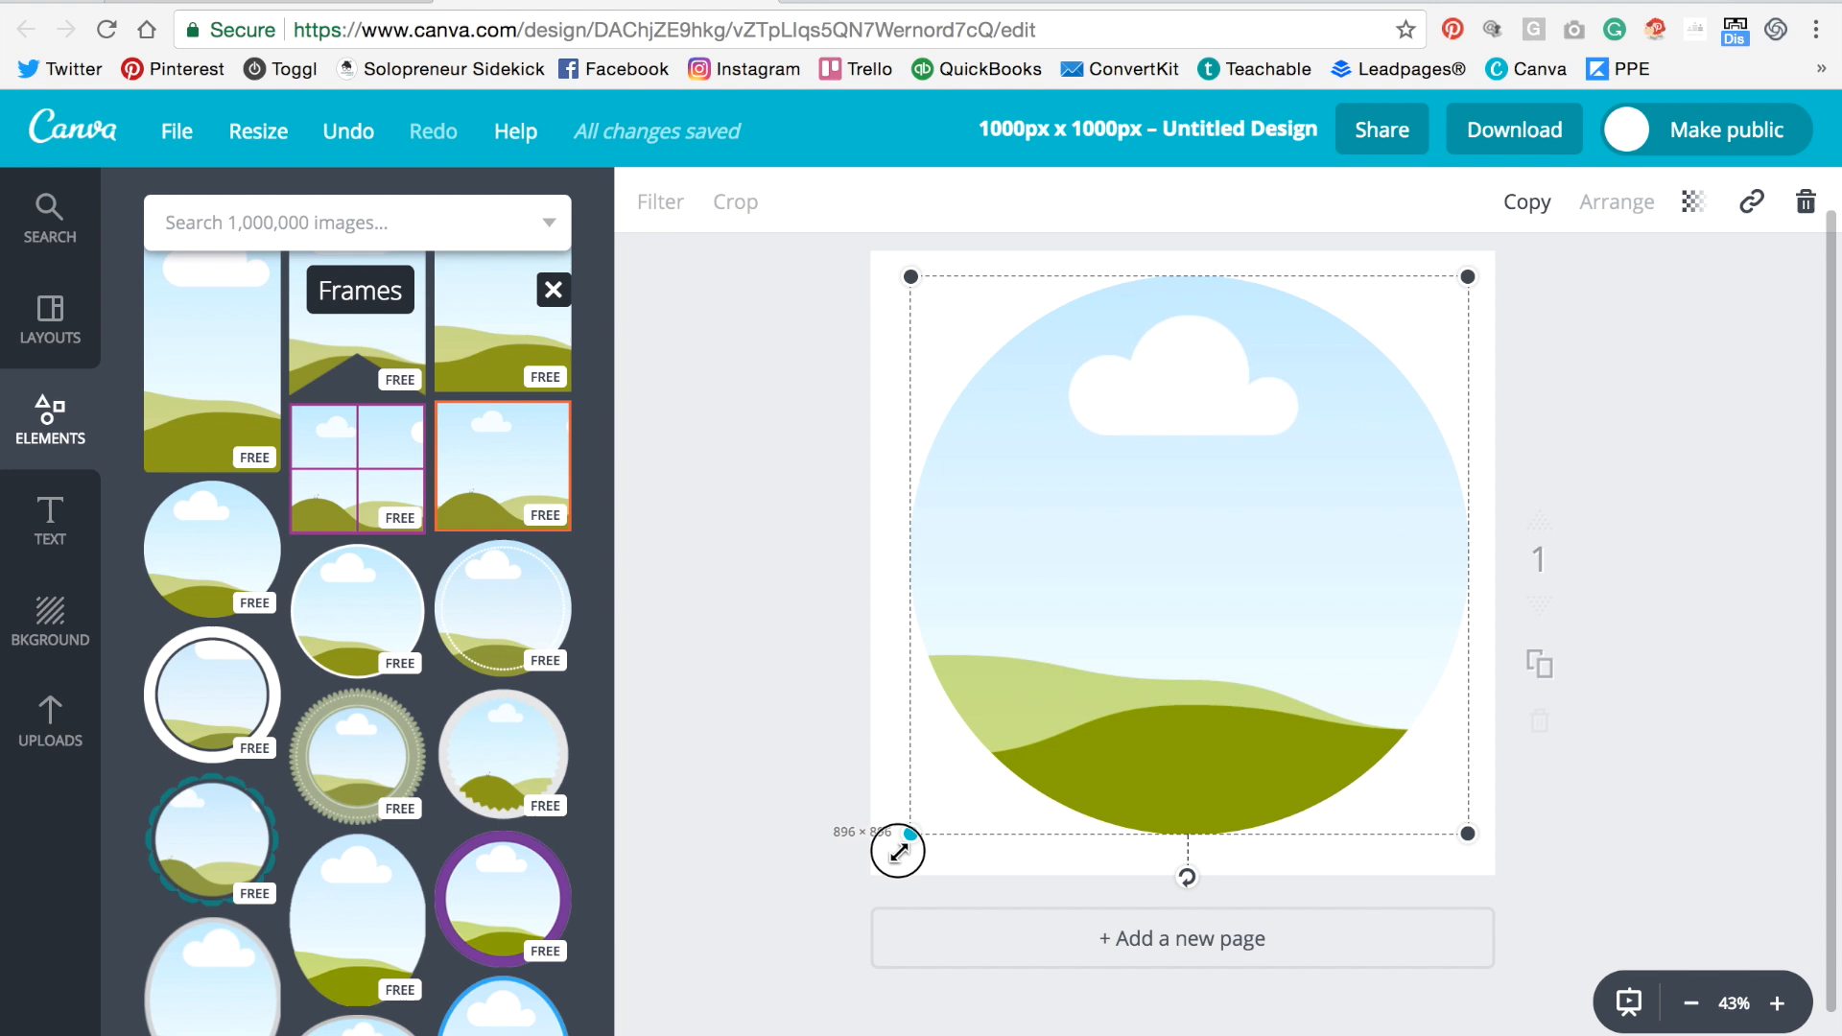
drag(896, 852, 1199, 587)
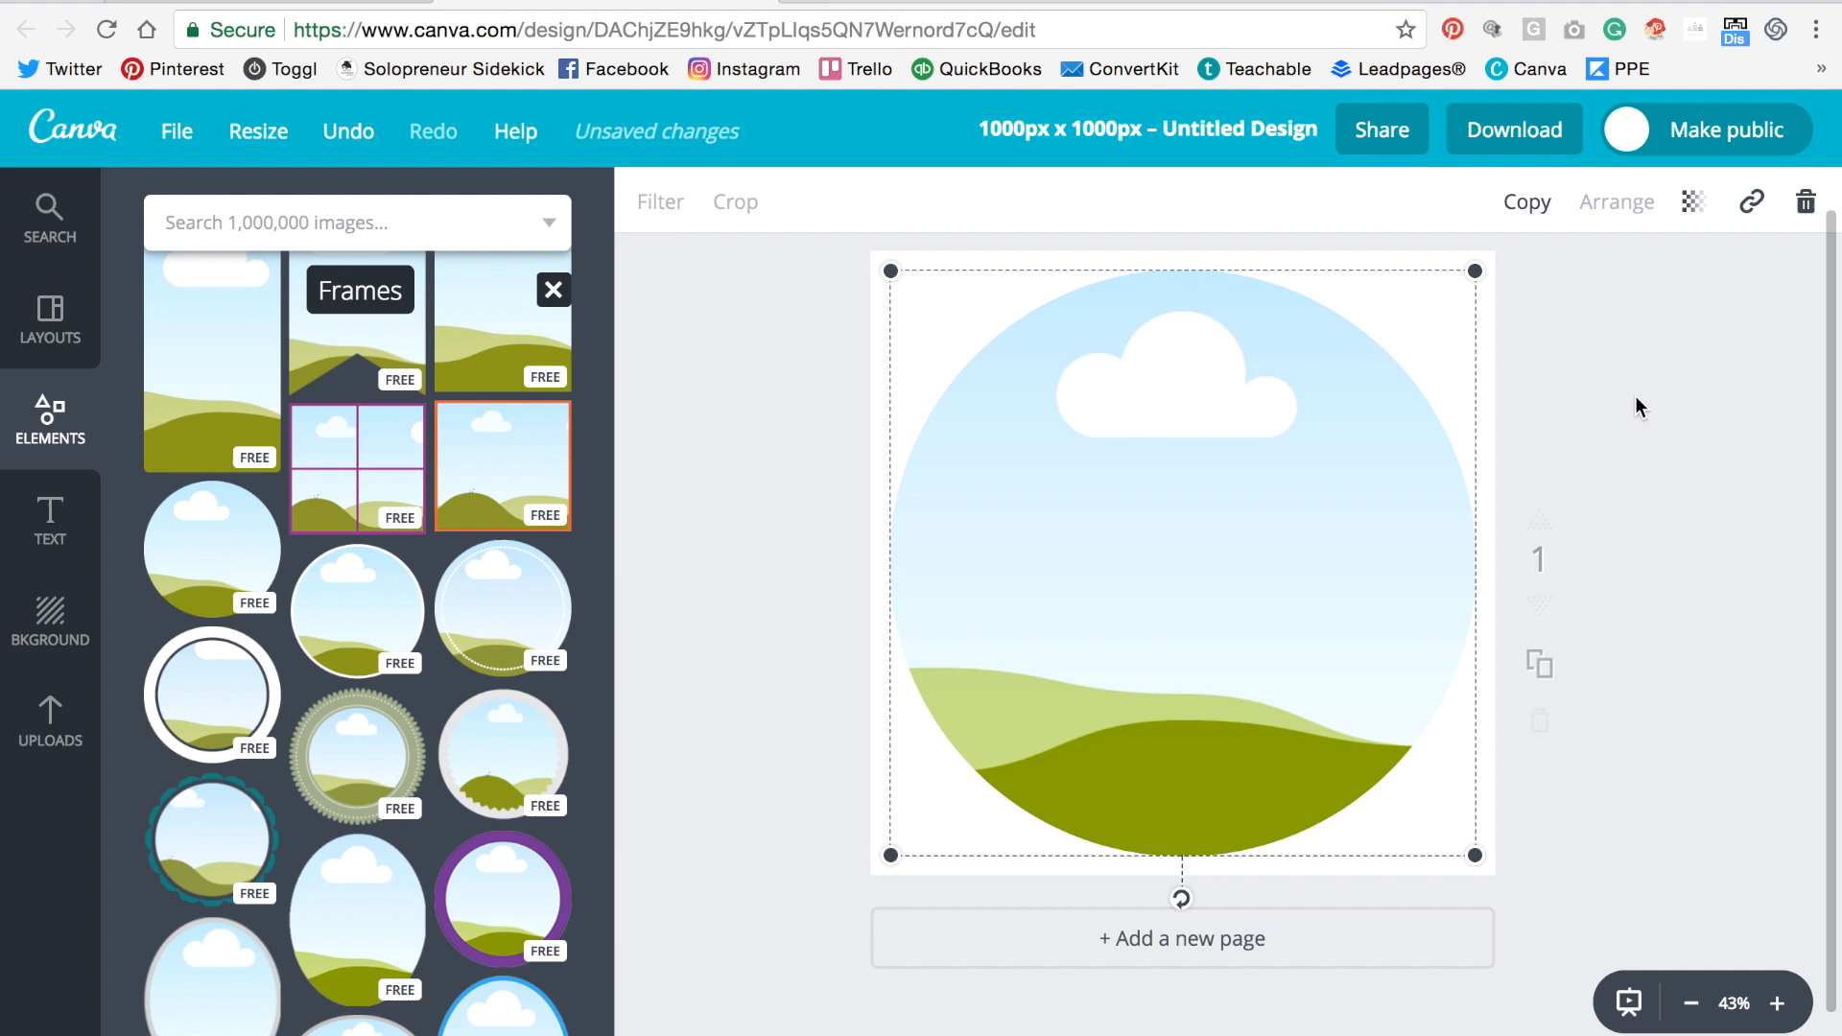
Place the uploaded portrait photo from Uploads inside the circle frame.
click(50, 724)
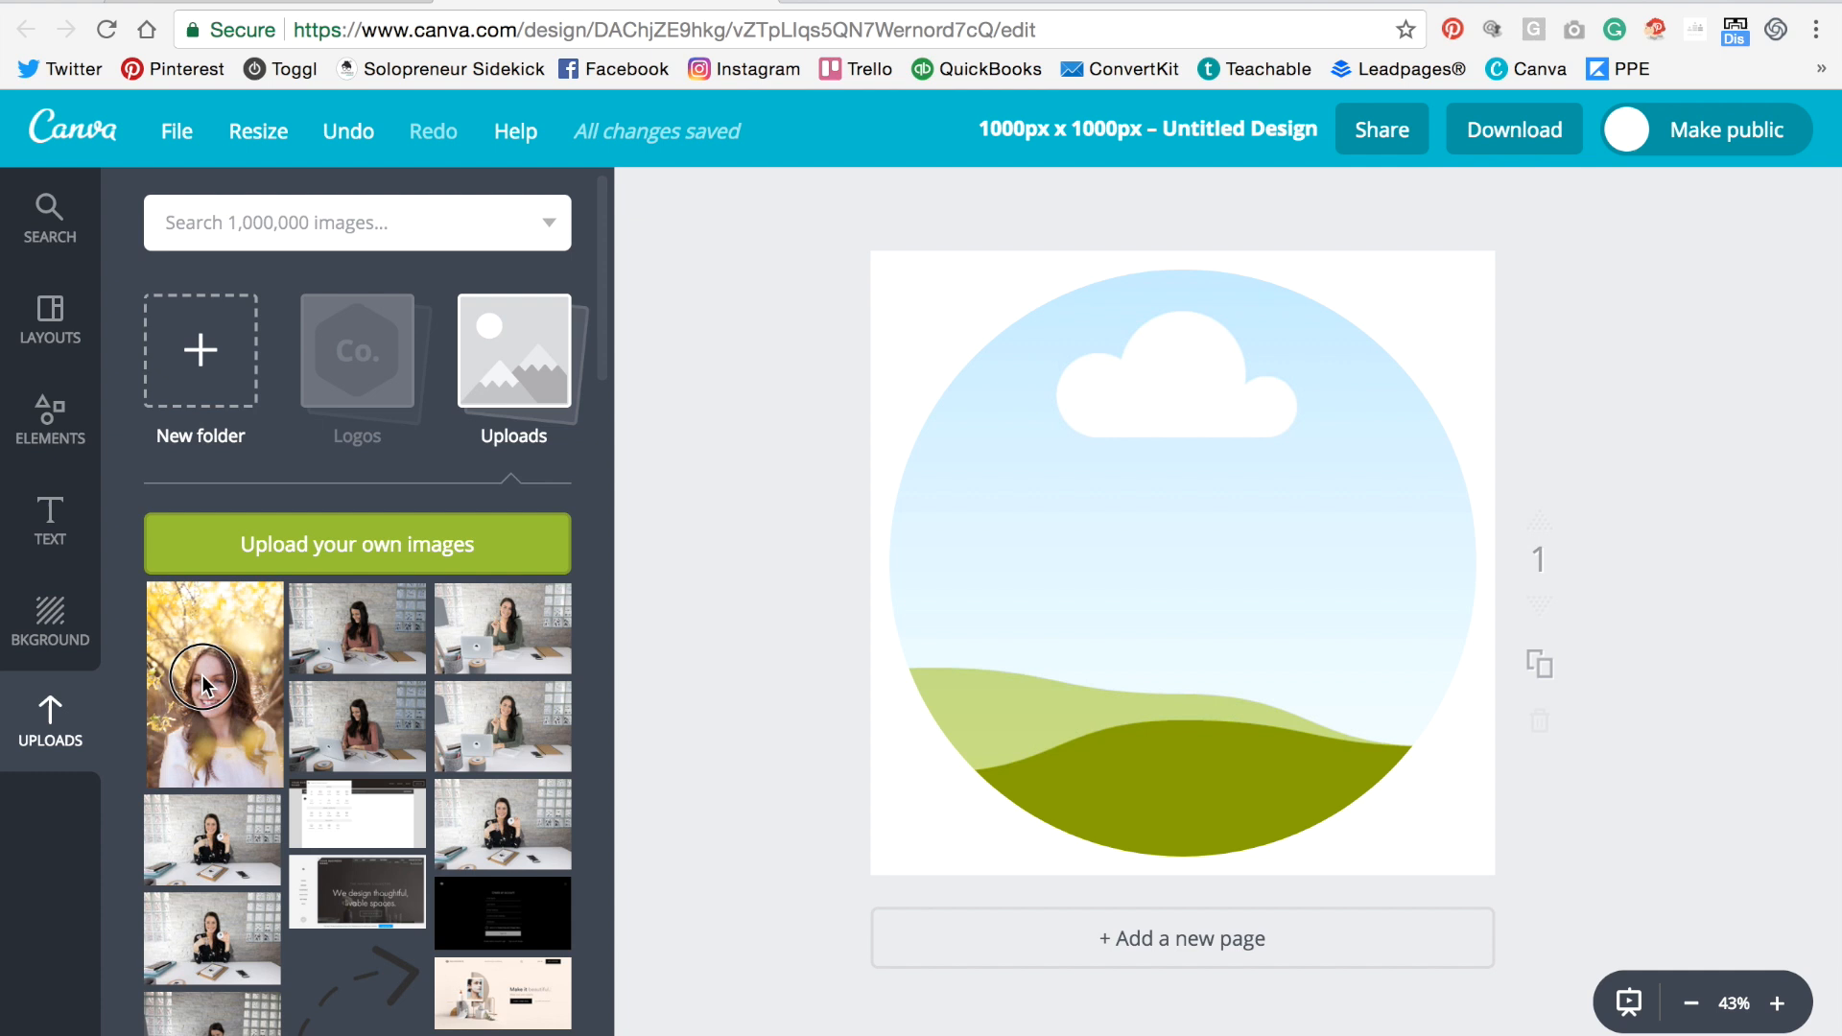
drag(213, 685, 1146, 529)
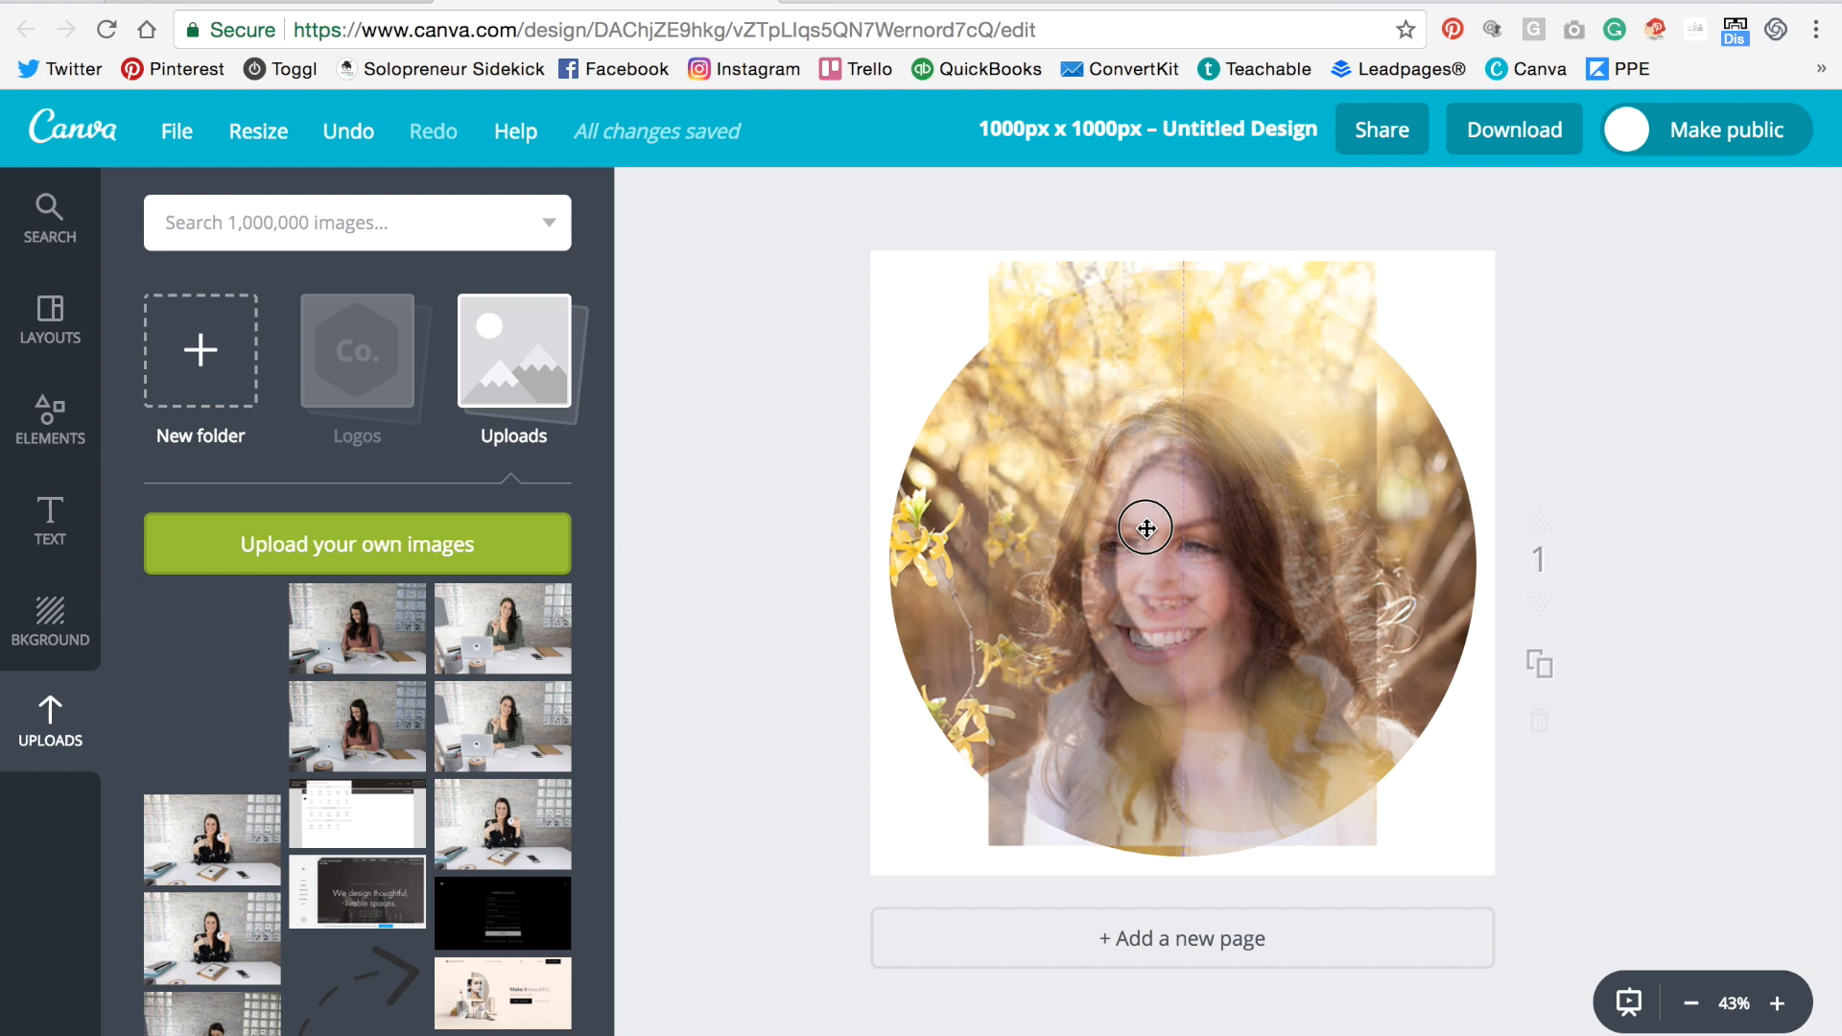
click(1182, 559)
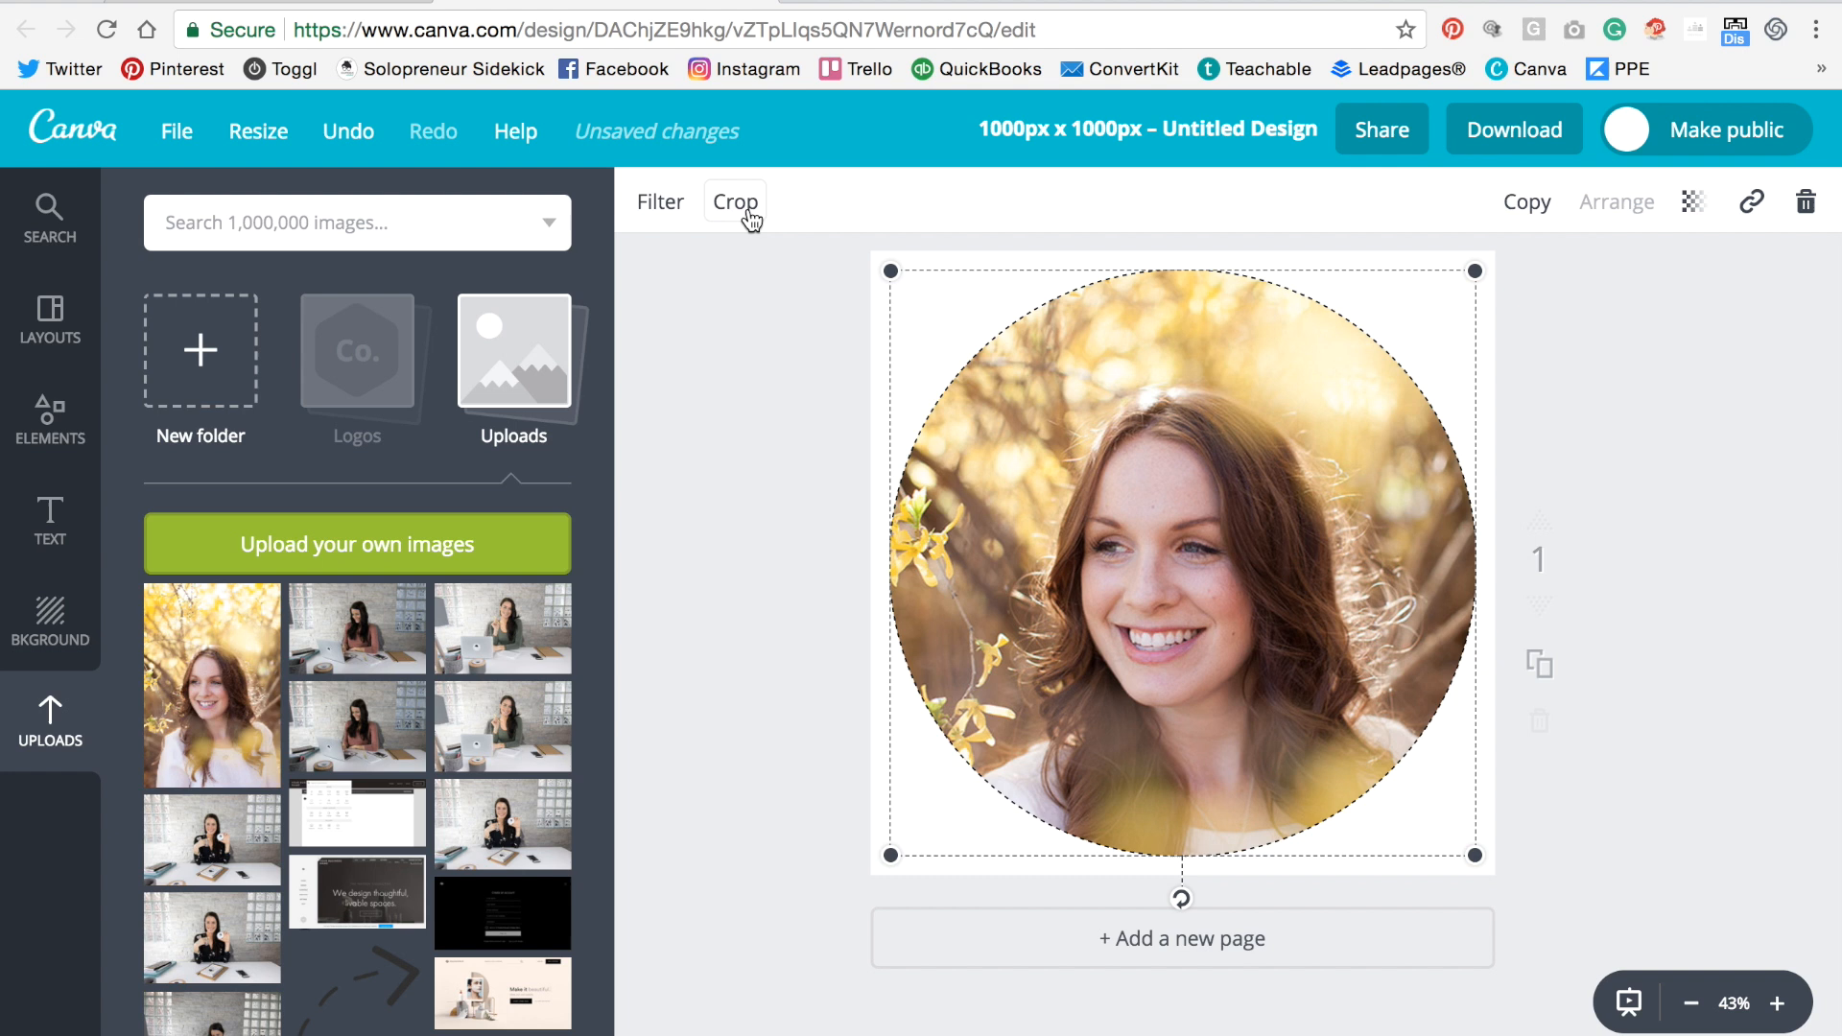
click(735, 202)
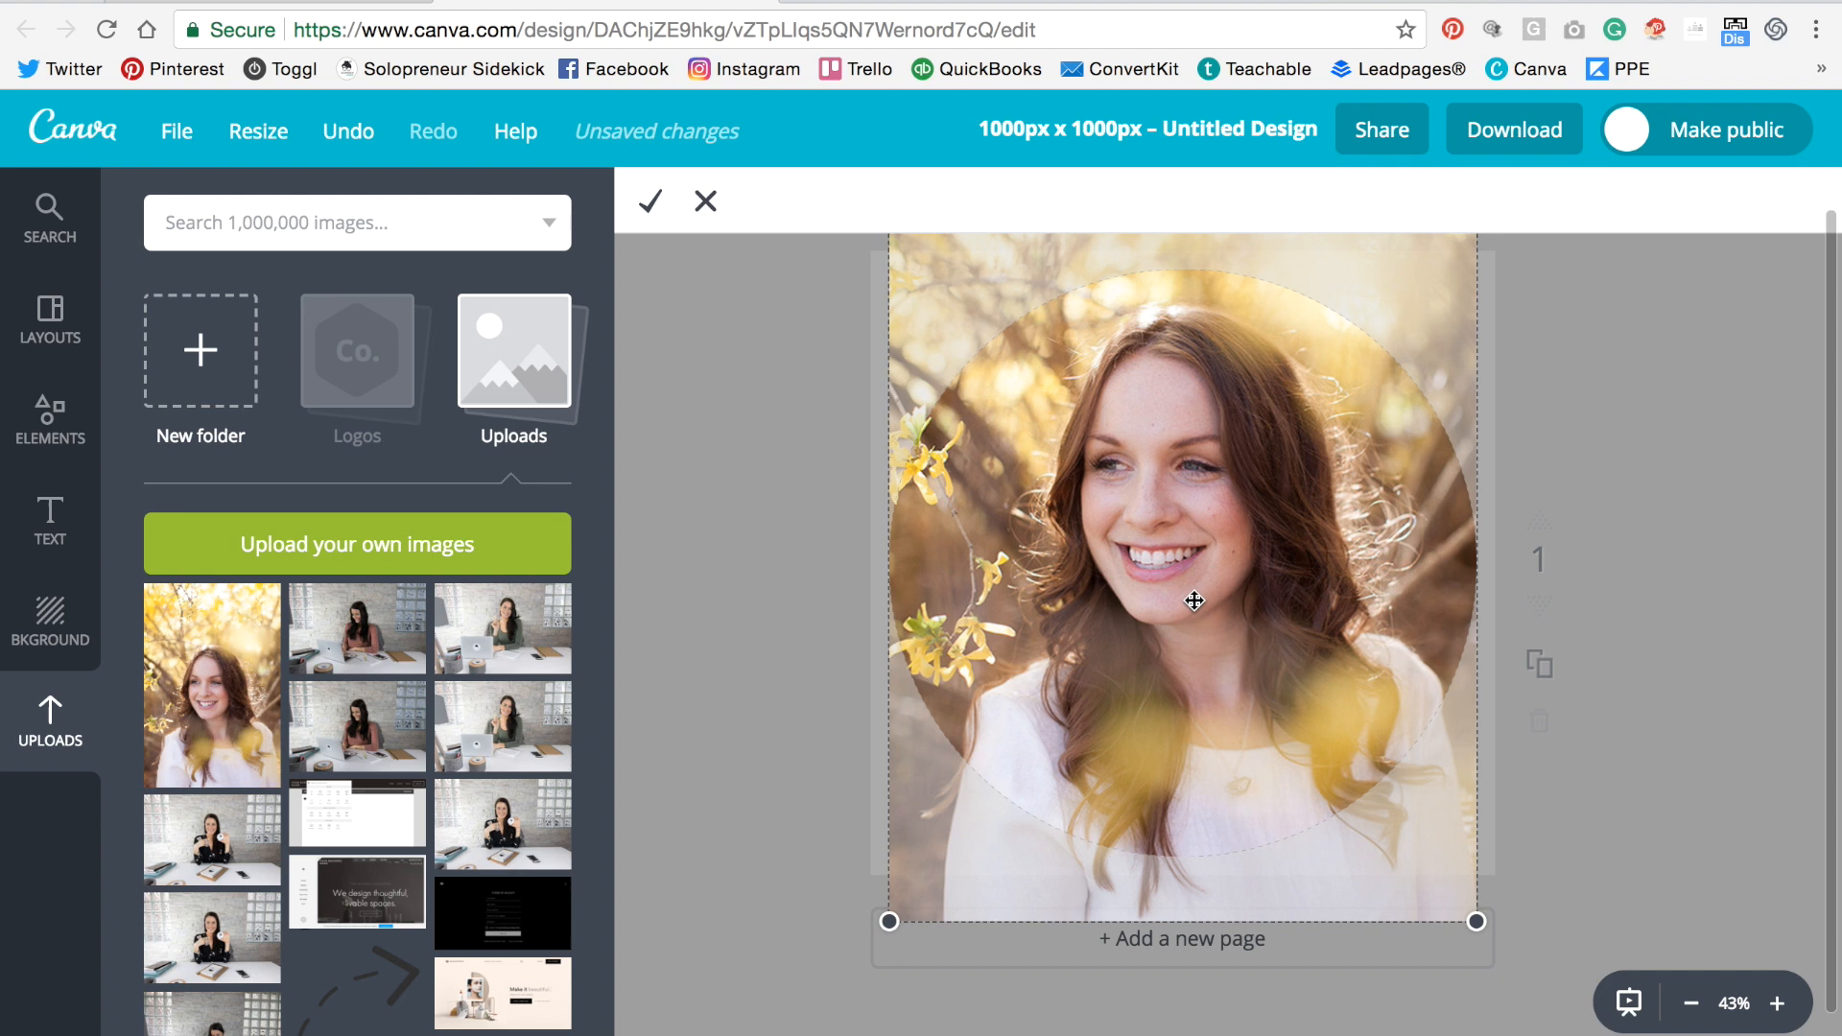
click(649, 201)
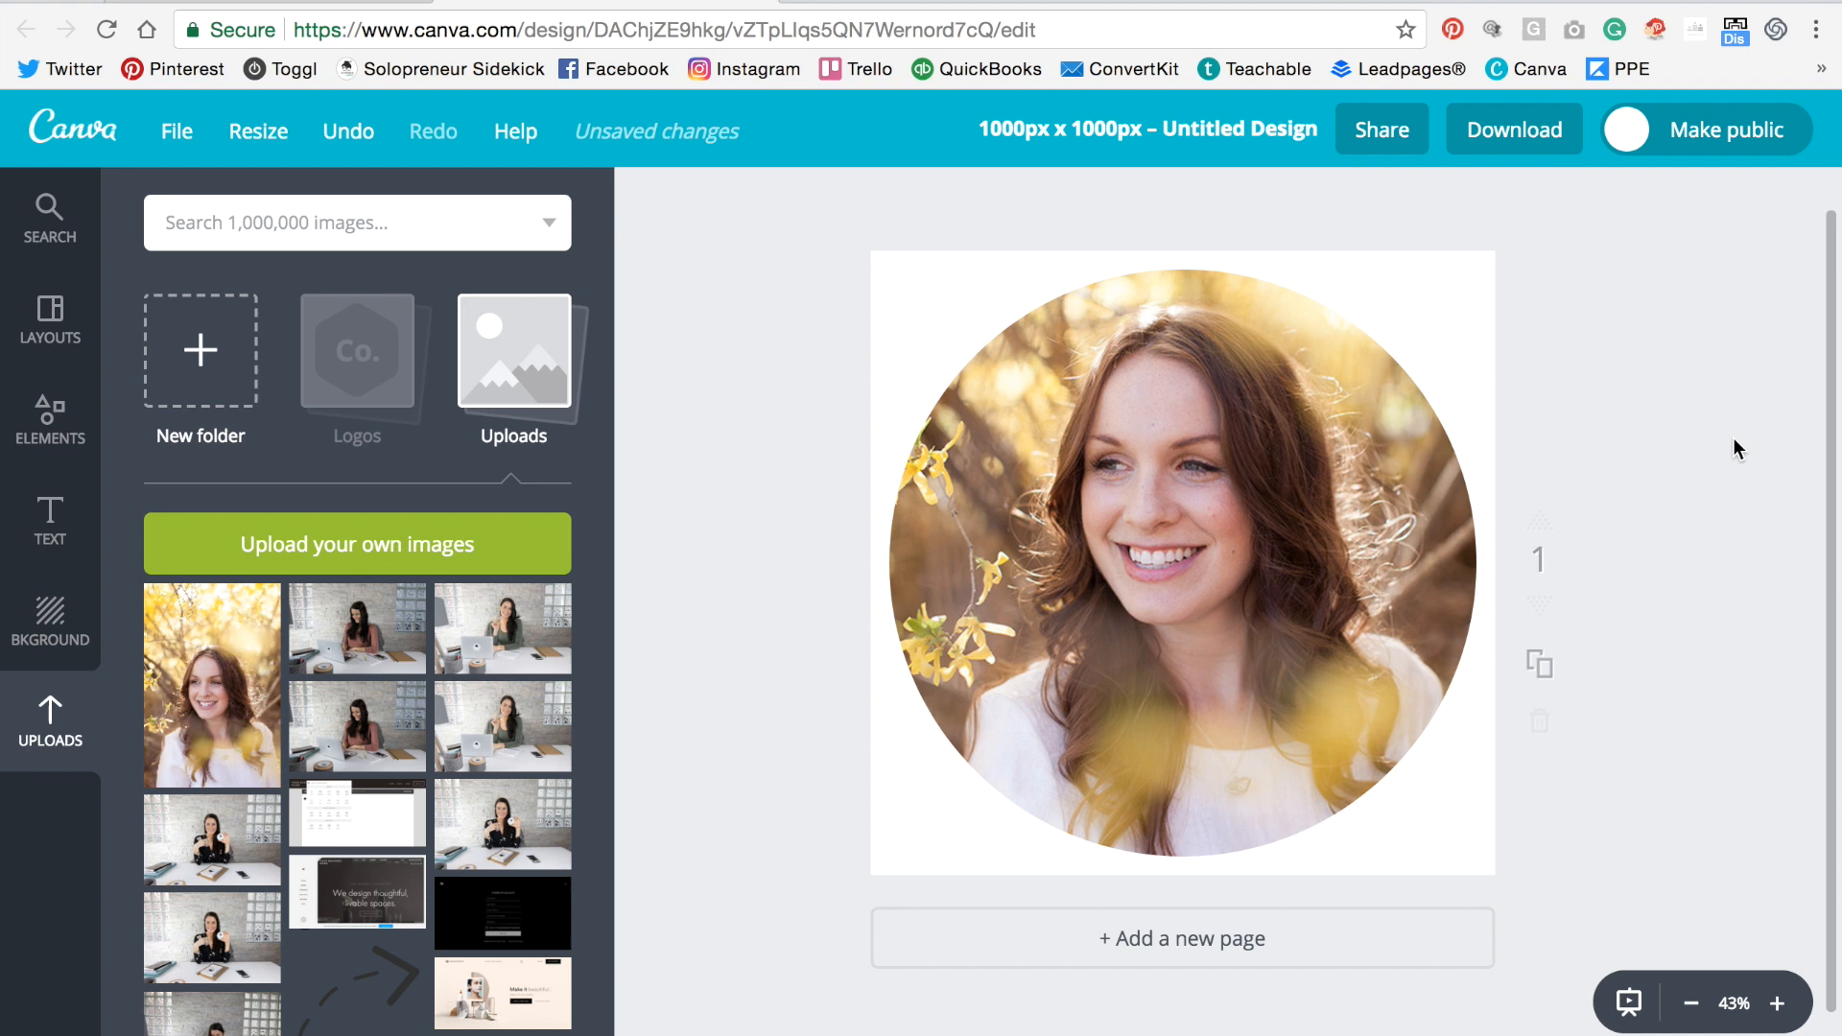
Set the download to PNG with a transparent background.
click(1514, 129)
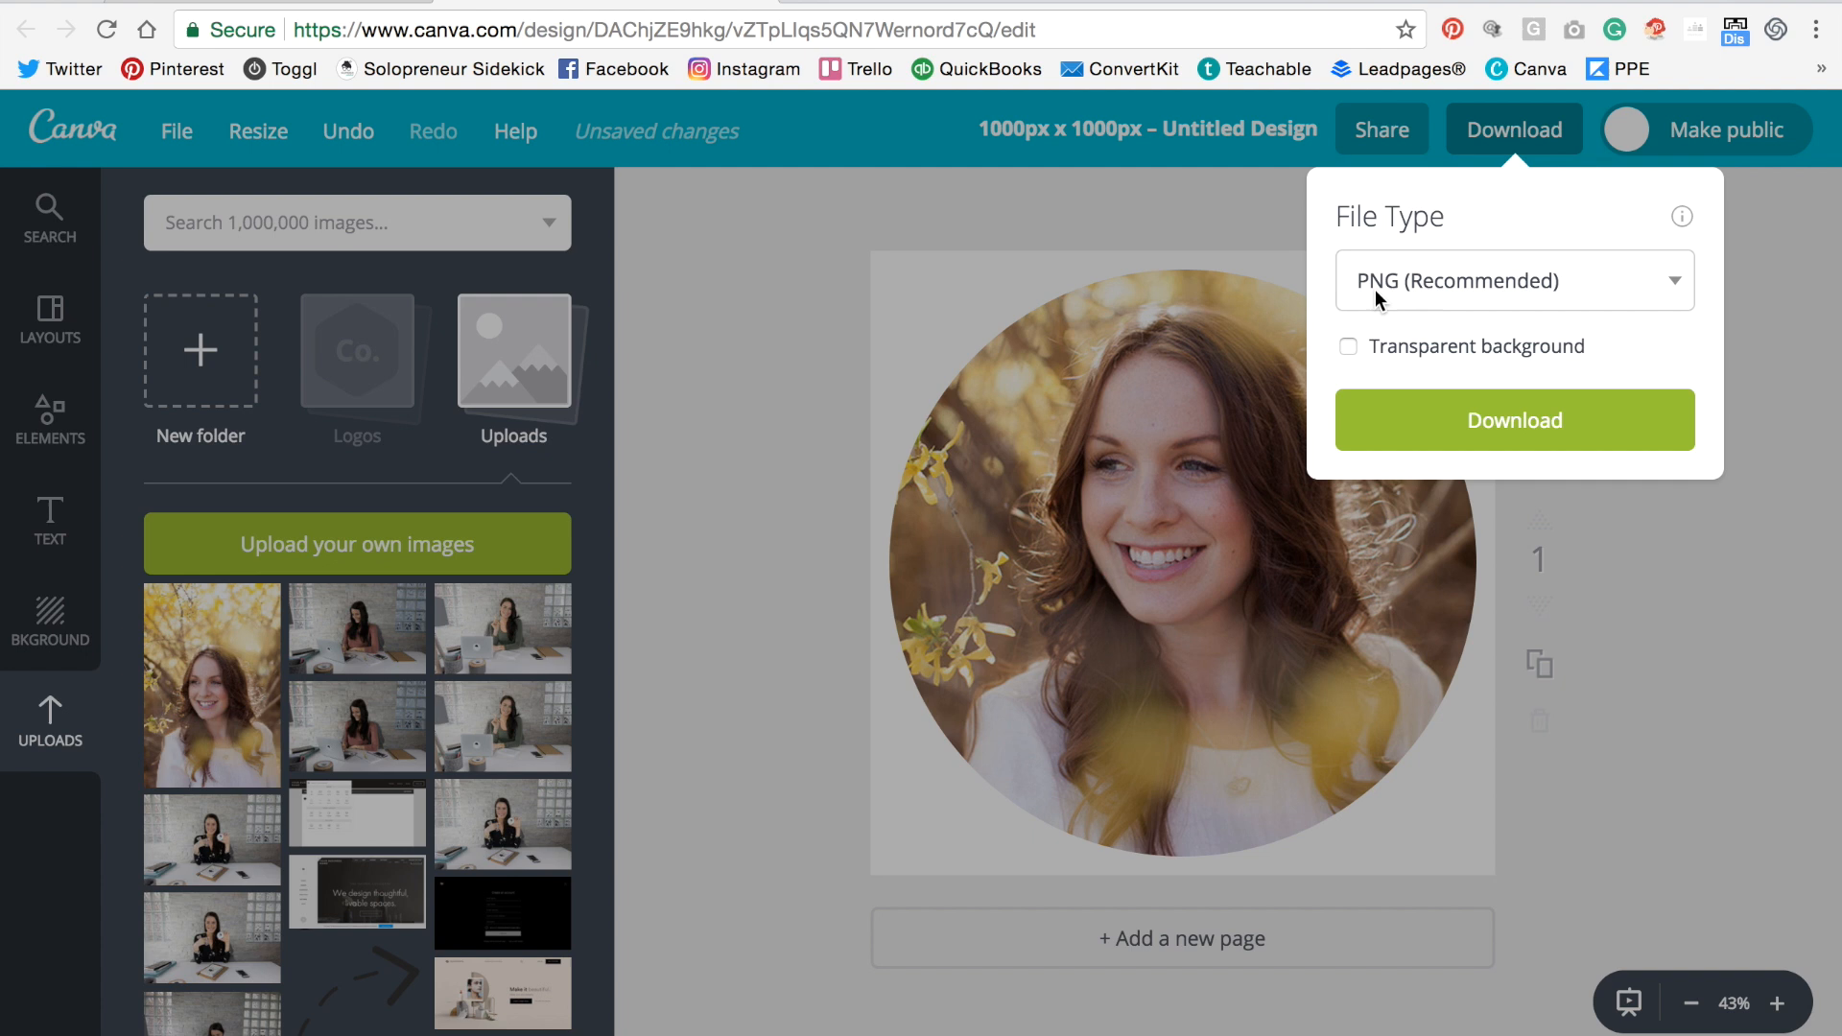
mouse_move(1415, 347)
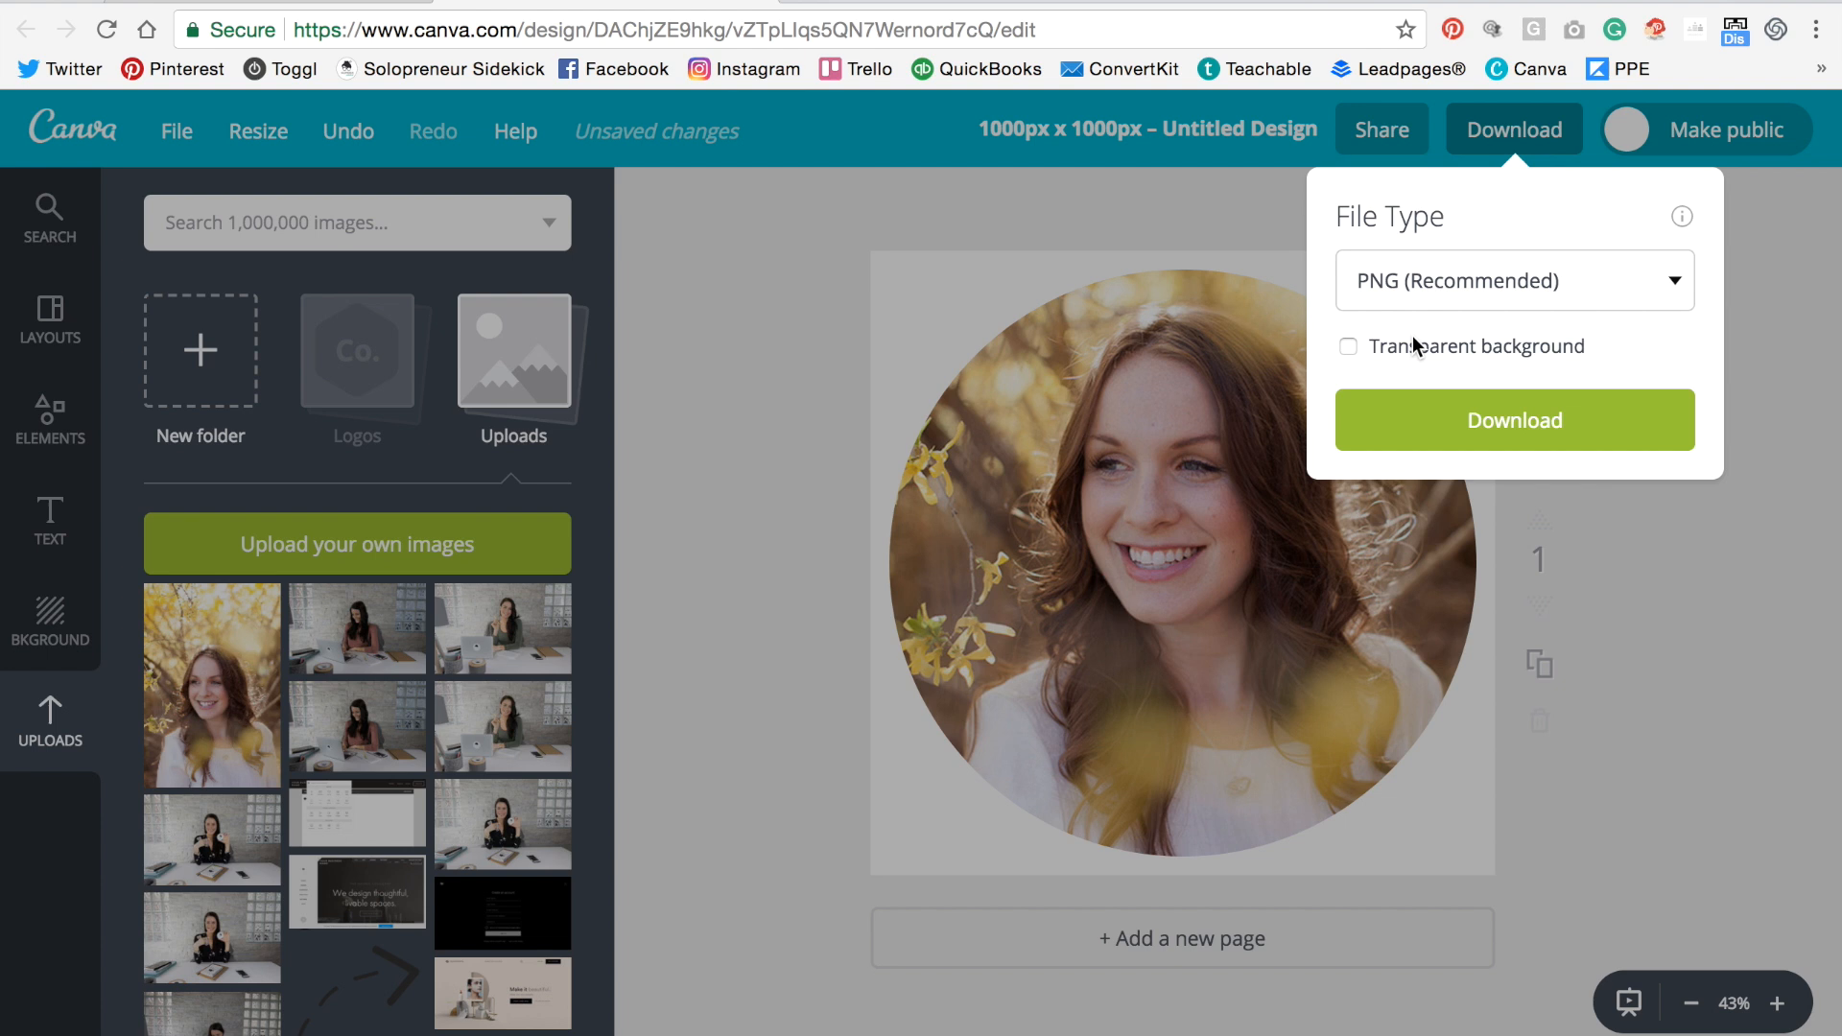
mouse_move(1362, 343)
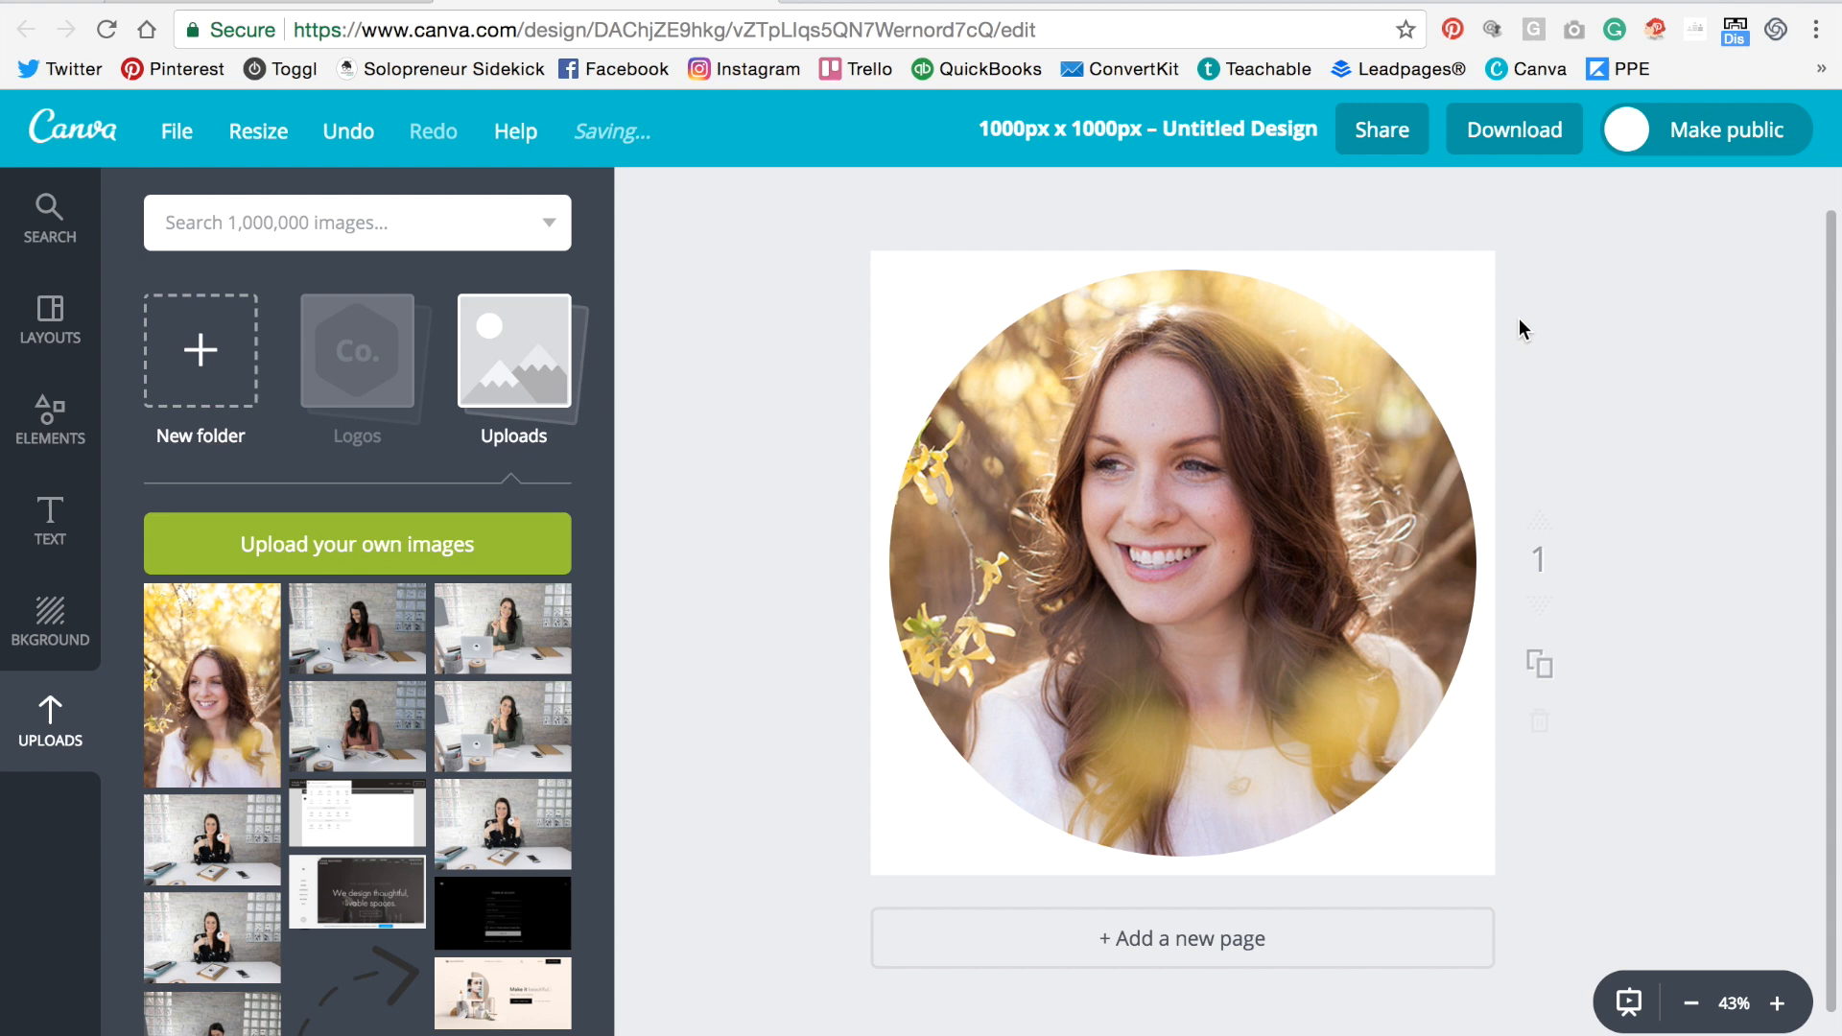
click(1513, 128)
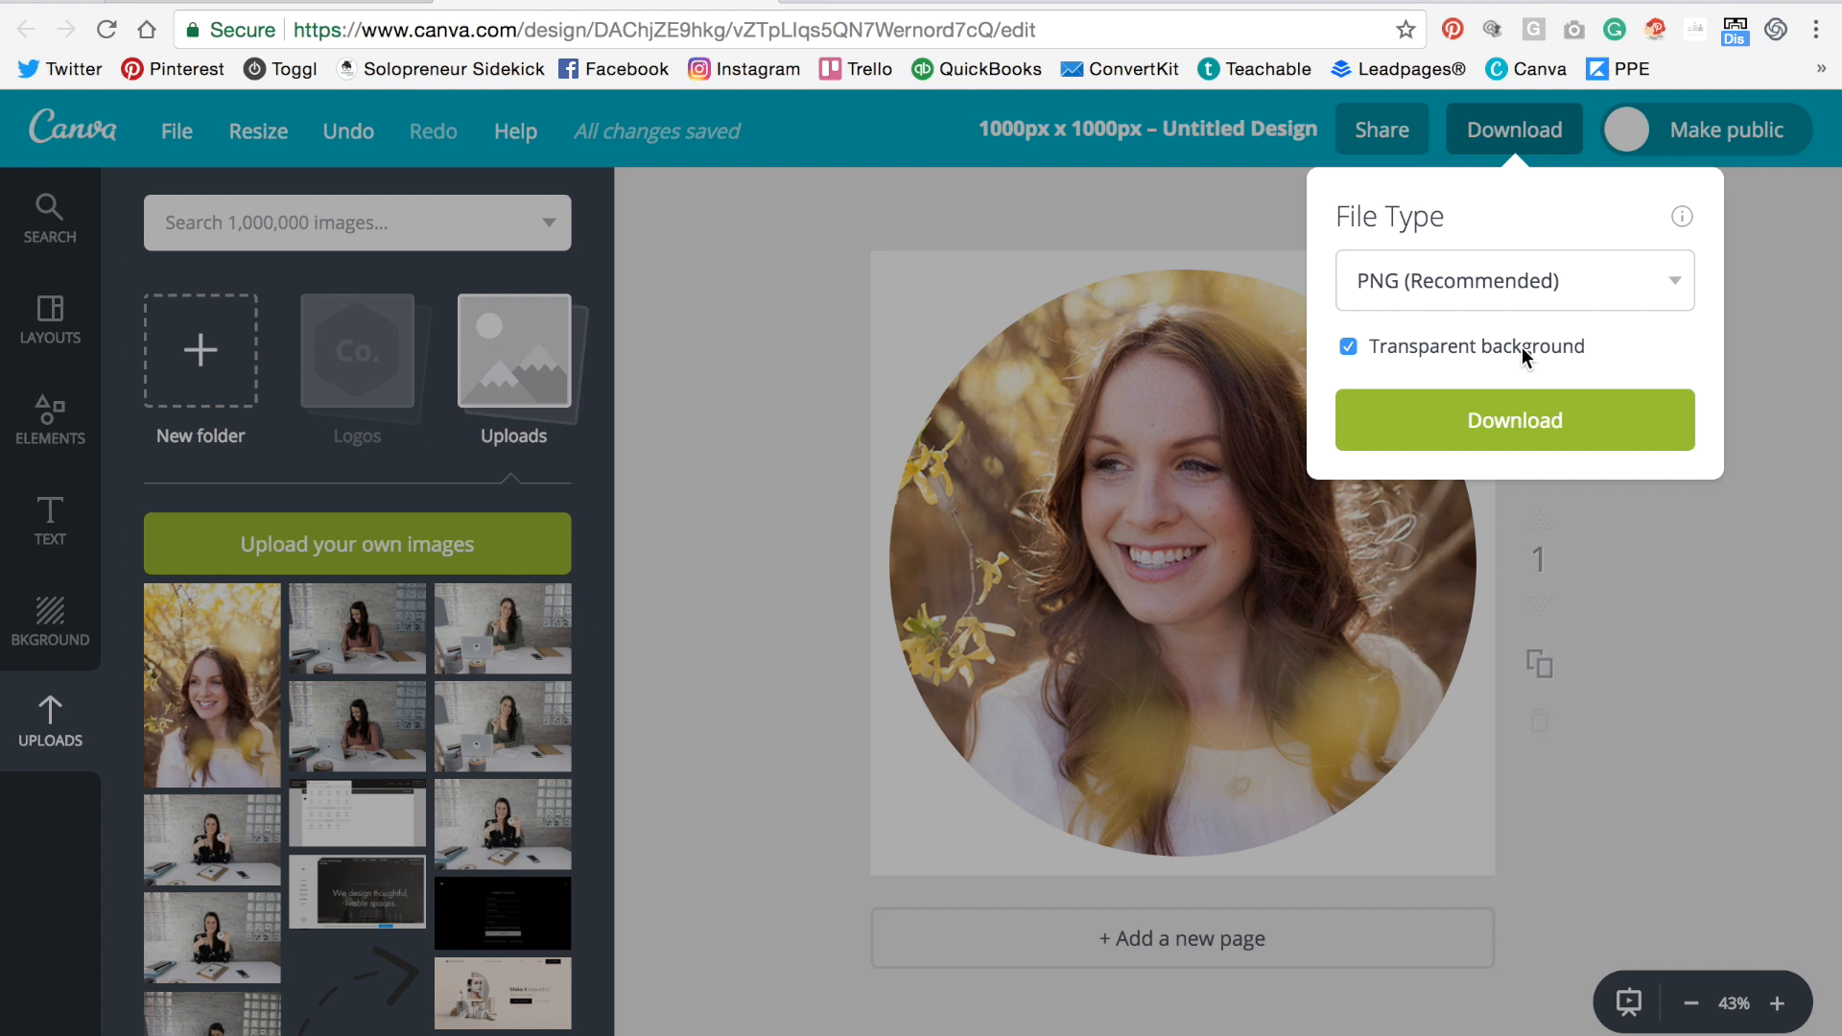
click(1514, 420)
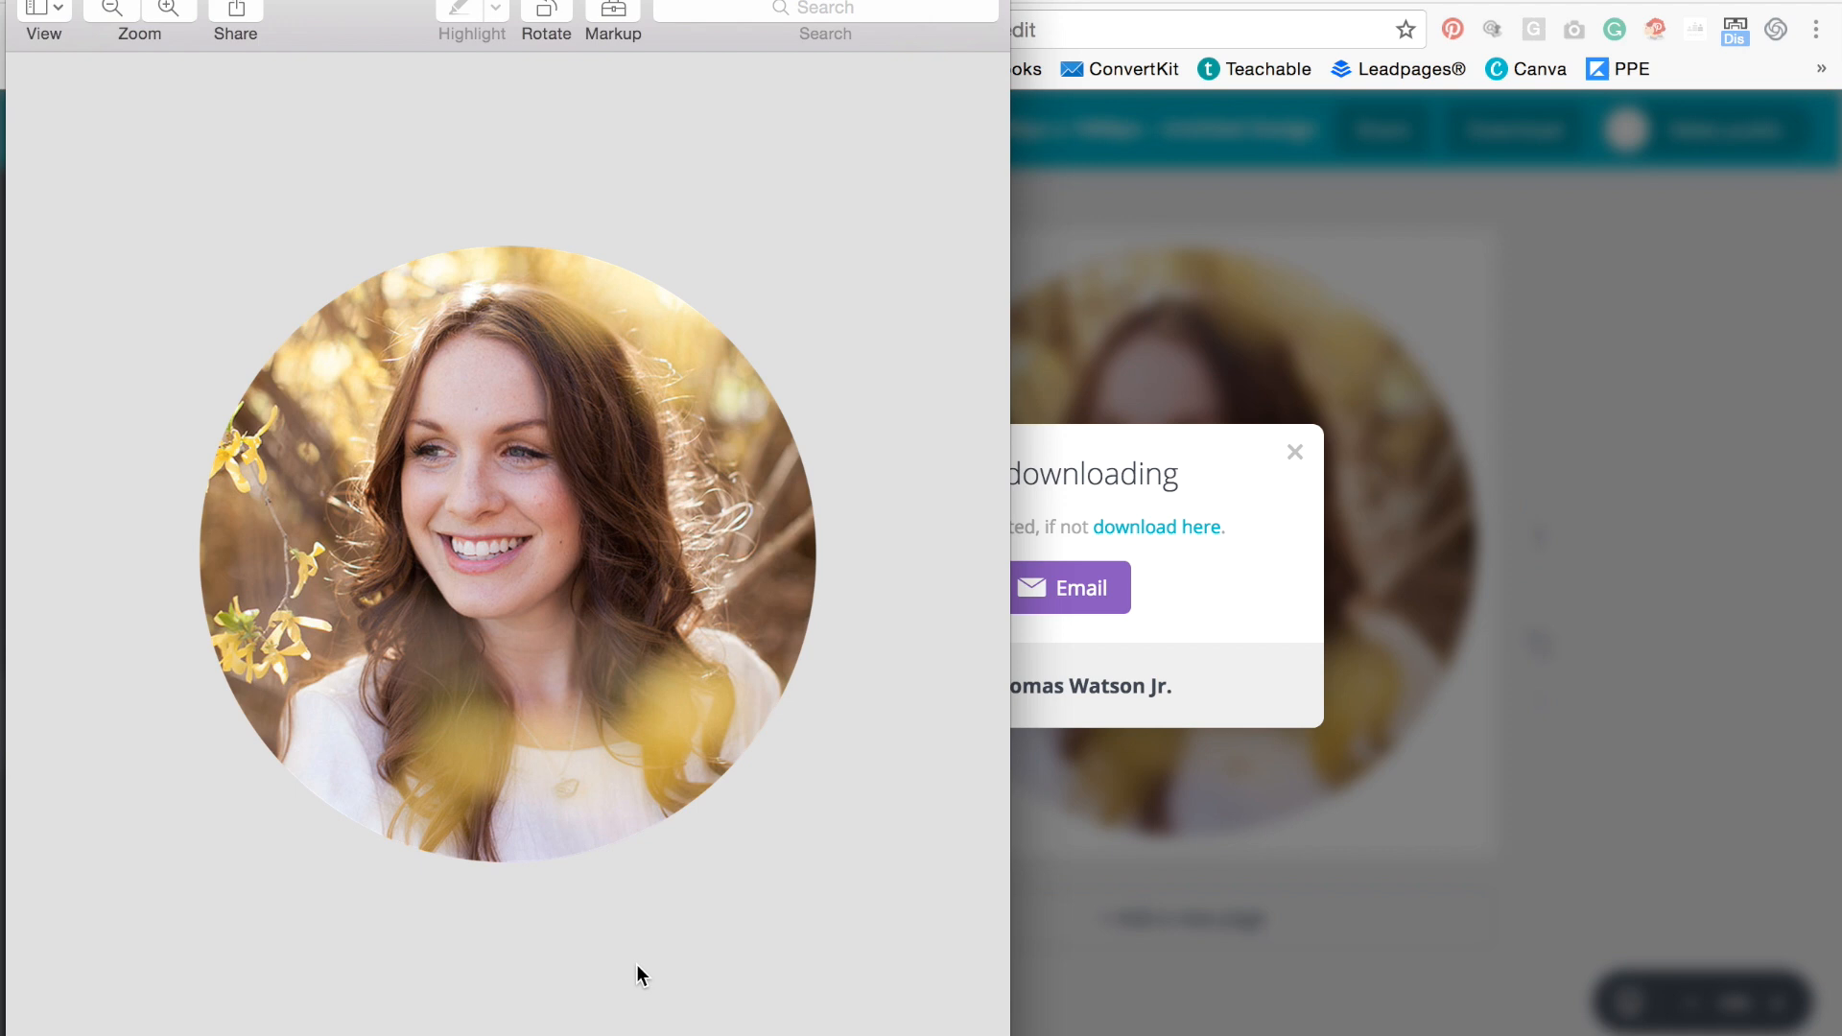
mouse_move(917, 772)
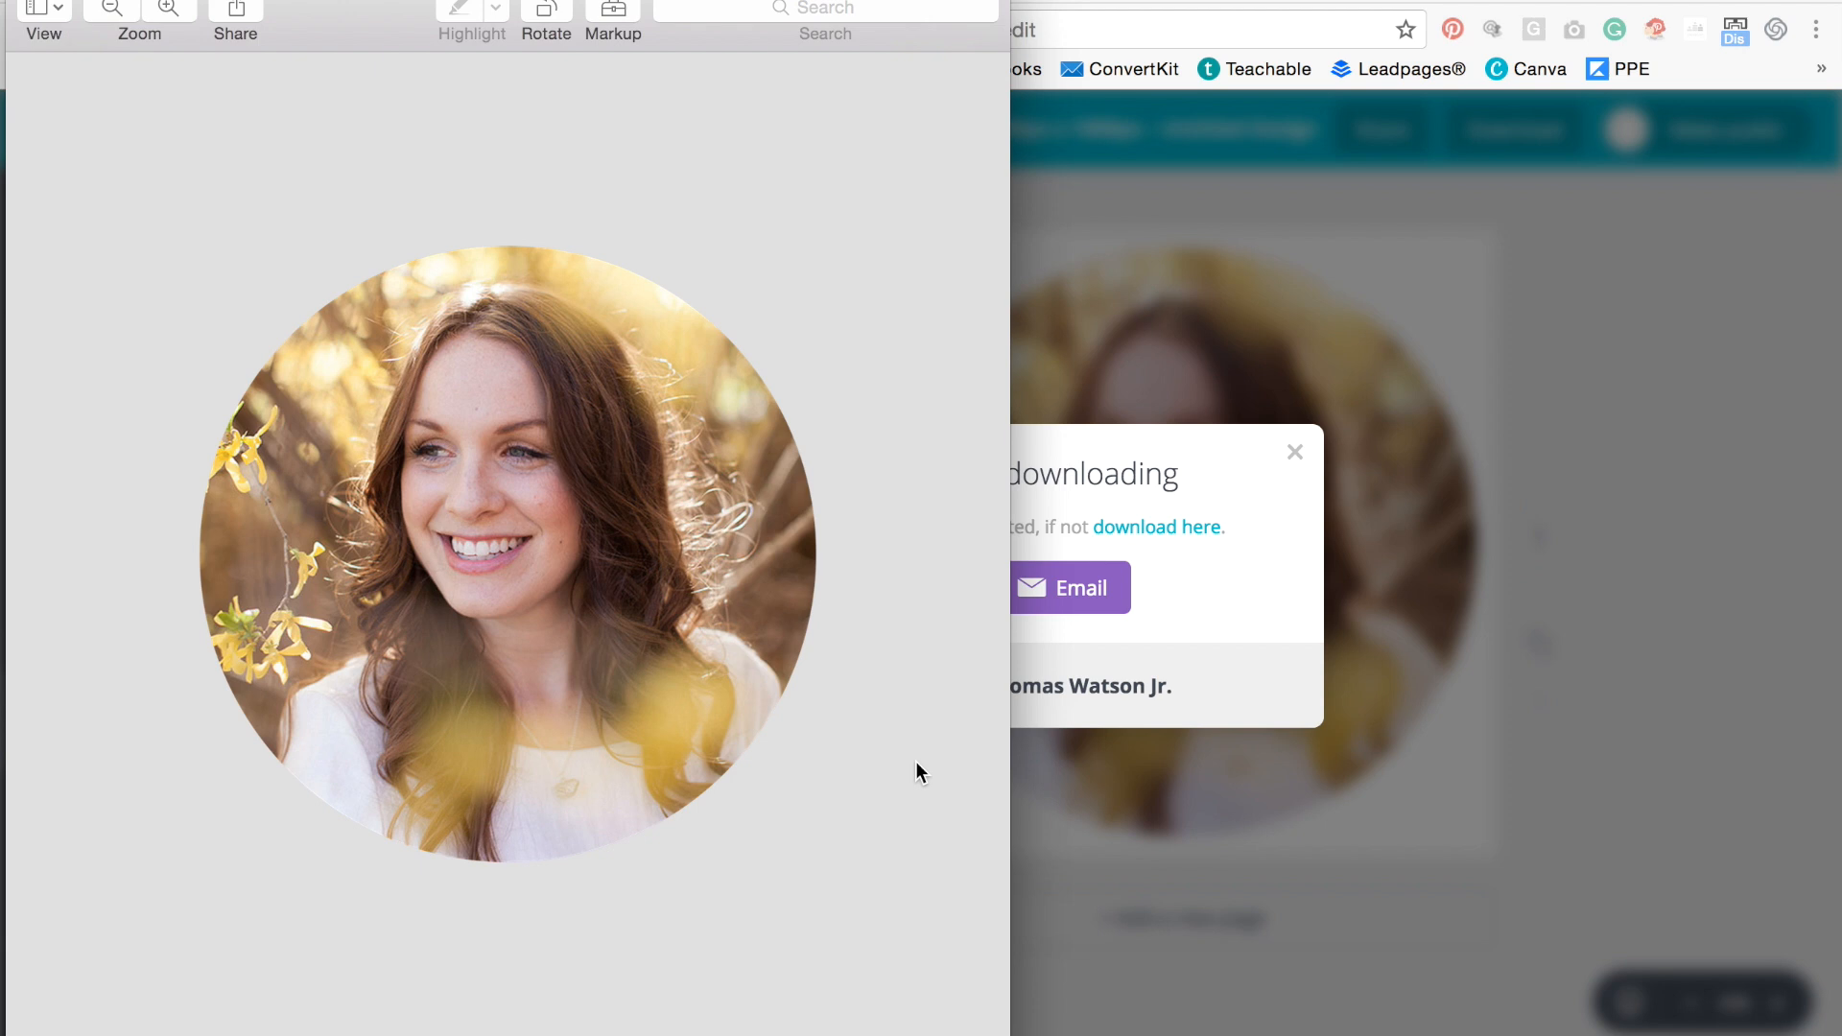